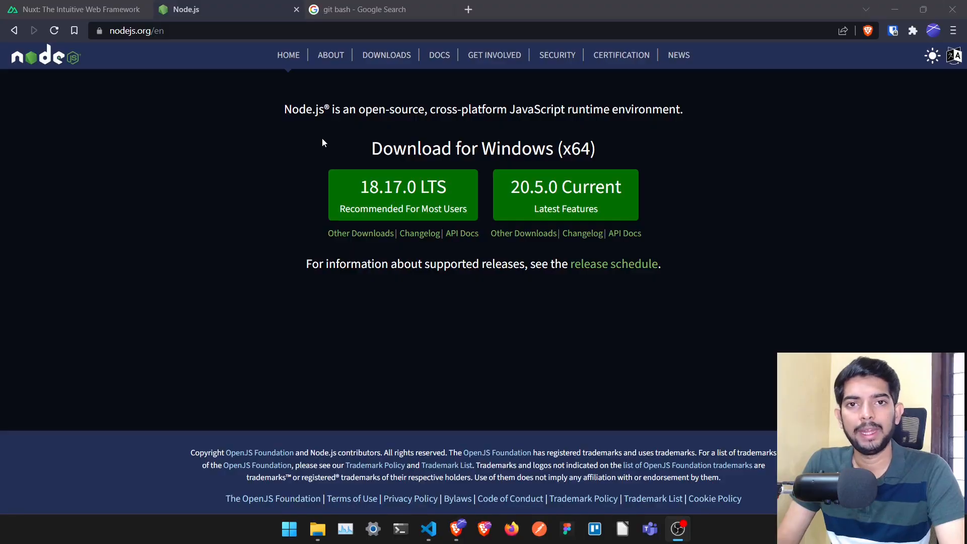
{"action": "mouse_move", "coordinate": [562, 101]}
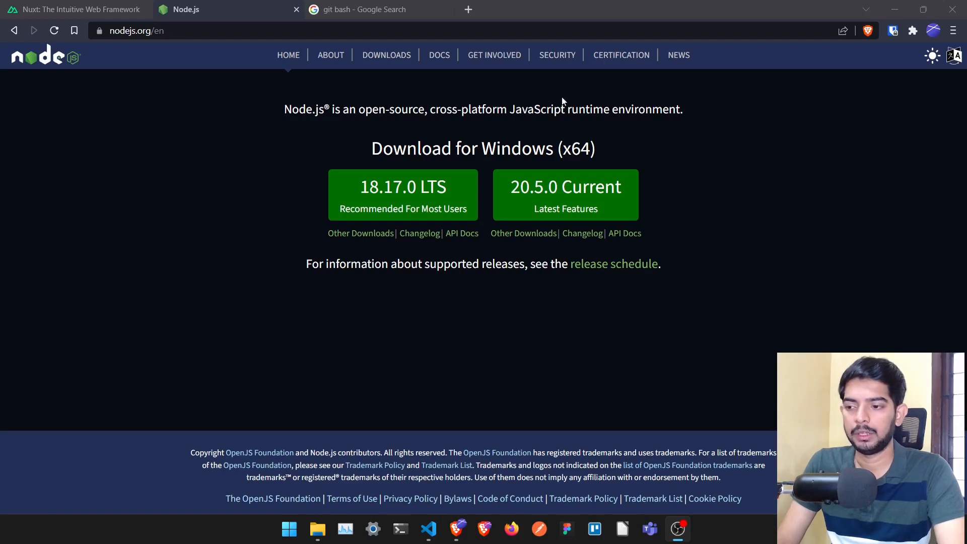
{"action": "mouse_move", "coordinate": [441, 263]}
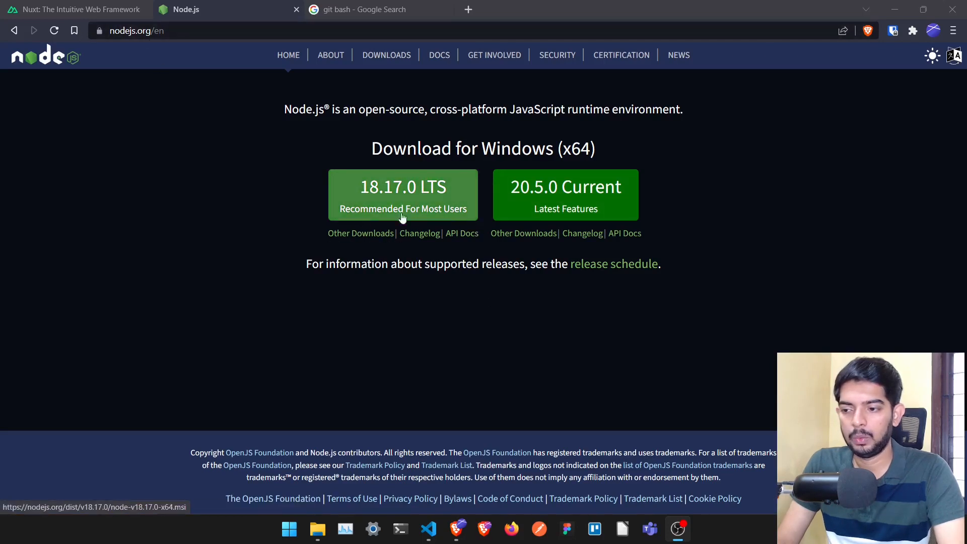
{"action": "mouse_move", "coordinate": [378, 203]}
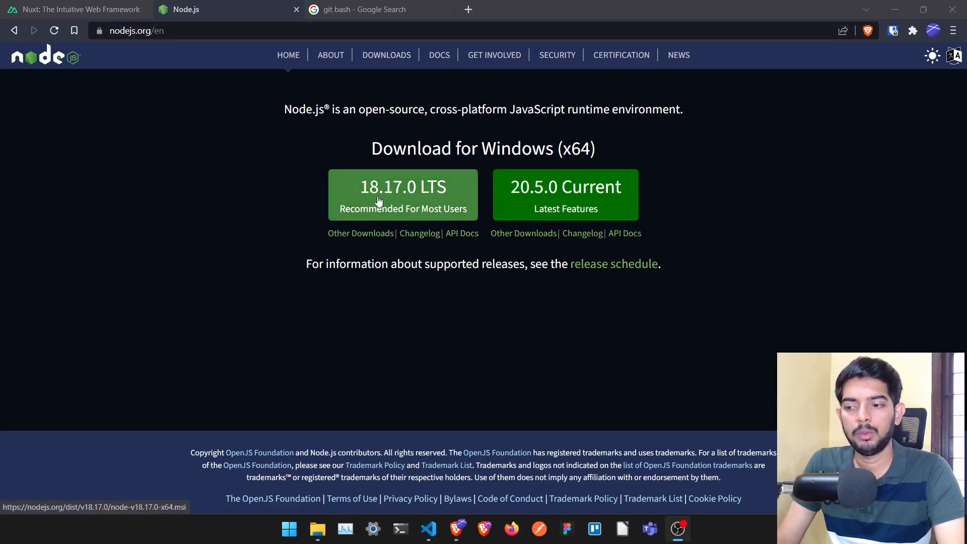
{"action": "mouse_move", "coordinate": [407, 200]}
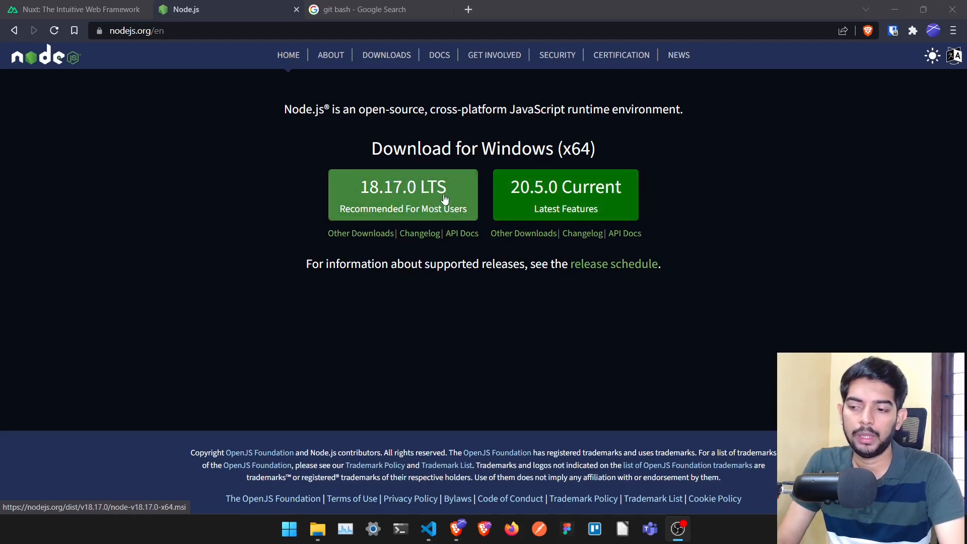
{"action": "mouse_move", "coordinate": [401, 194]}
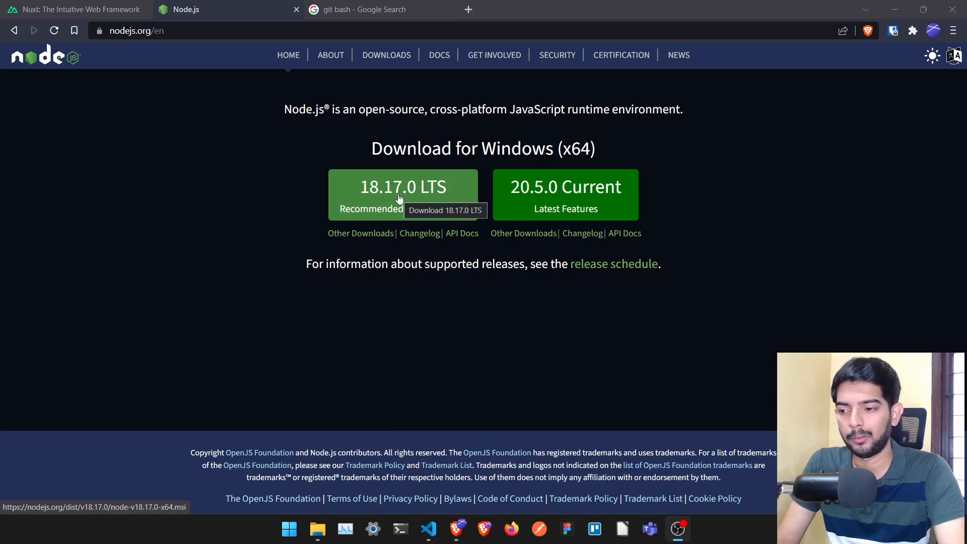
Download the Node.js 18.17.0 LTS installer for Windows from nodejs.org.
{"action": "left_click", "coordinate": [363, 9]}
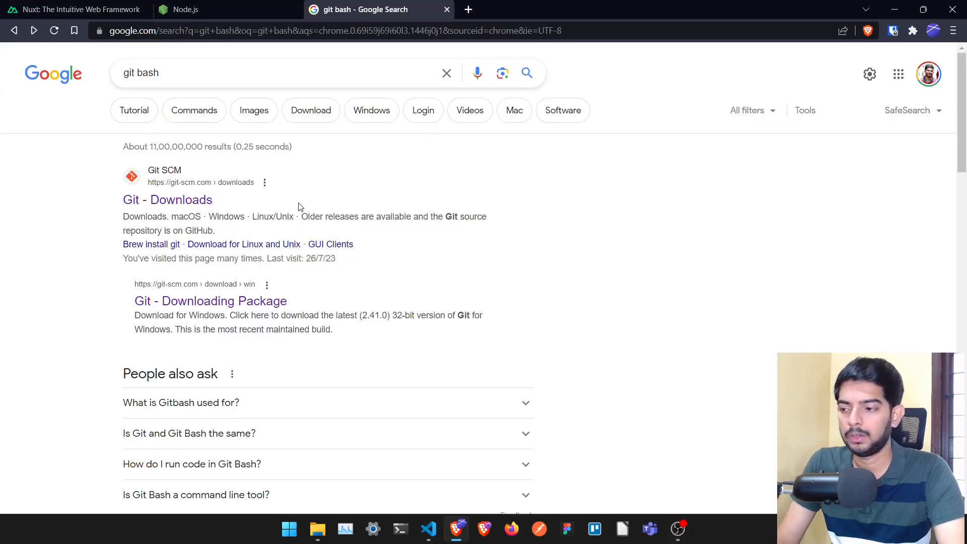
{"action": "mouse_move", "coordinate": [167, 199]}
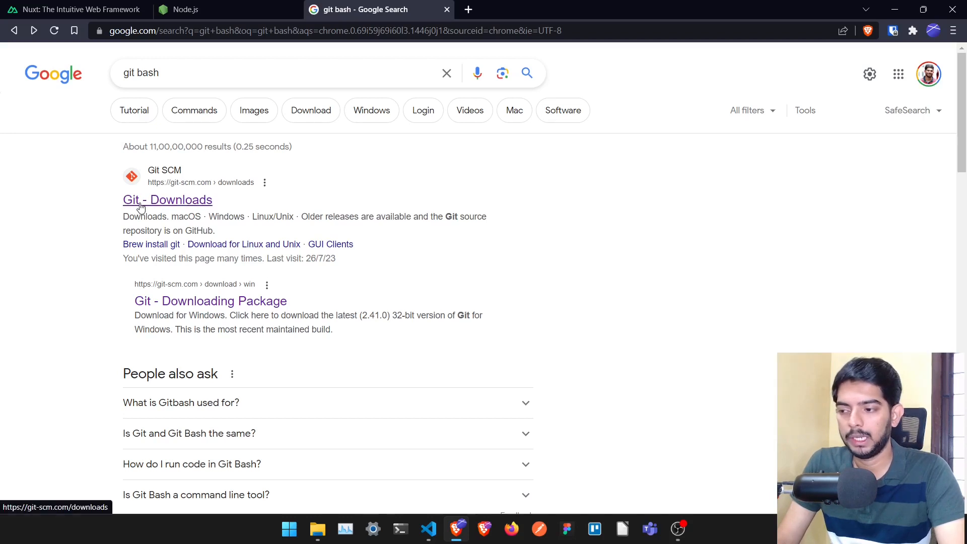
Open the 'Git - Downloads' result showing the 2.41.0 Windows release.
{"action": "left_click", "coordinate": [167, 199]}
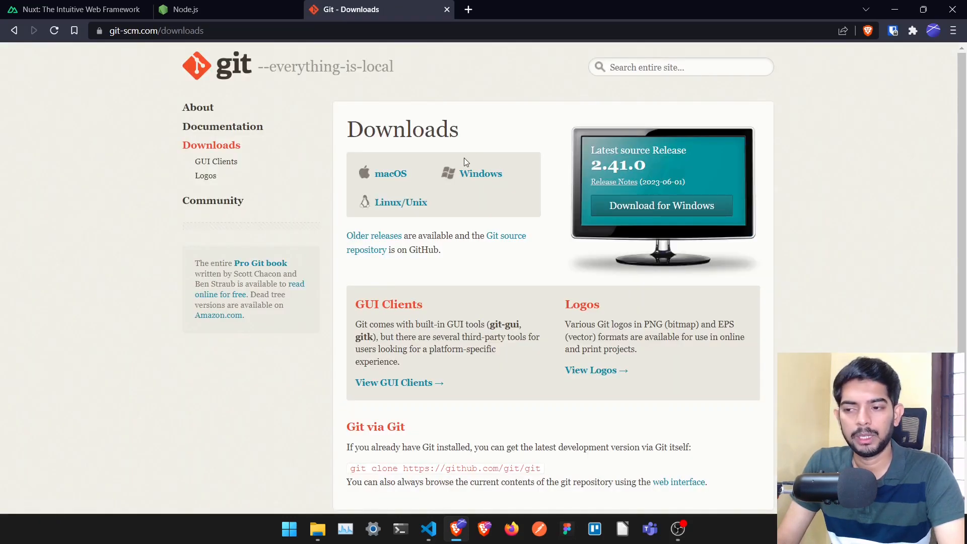
{"action": "mouse_move", "coordinate": [401, 201]}
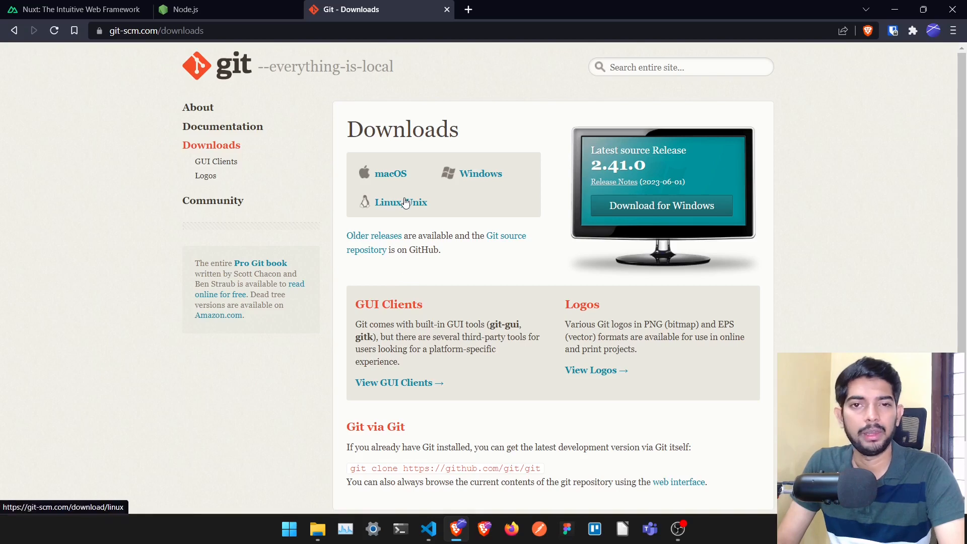
{"action": "mouse_move", "coordinate": [453, 124]}
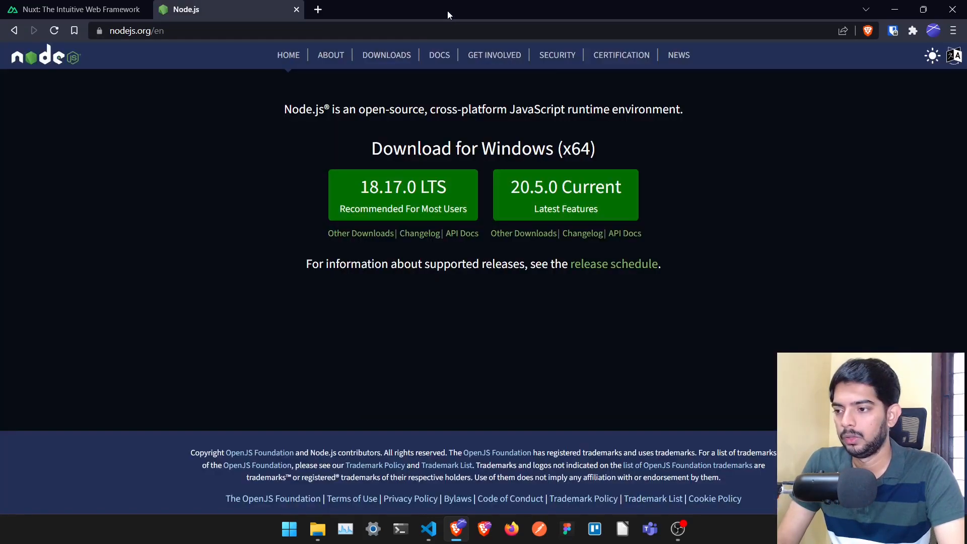
Switch to the Nuxt tab and browse its Docs page with Getting Started and Guide.
{"action": "left_click", "coordinate": [74, 9]}
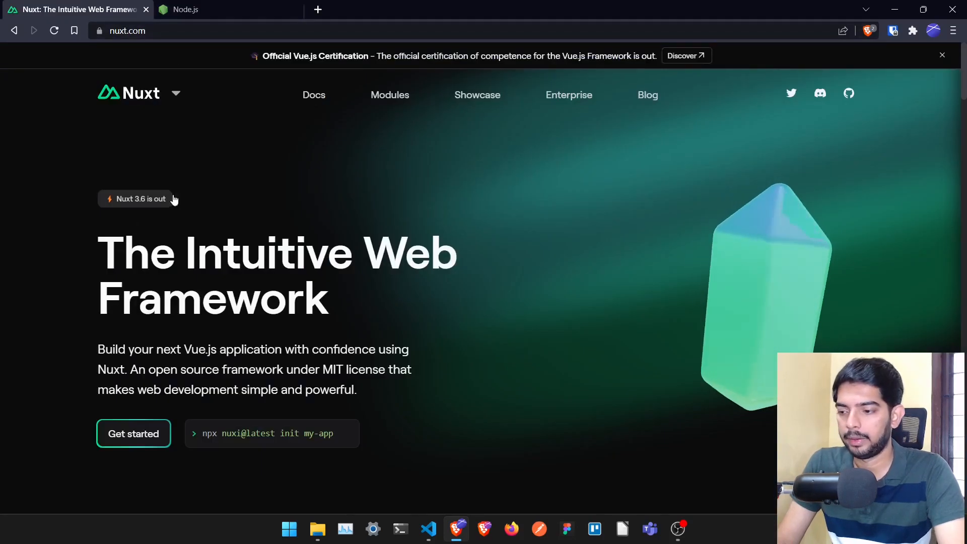
{"action": "mouse_move", "coordinate": [247, 204]}
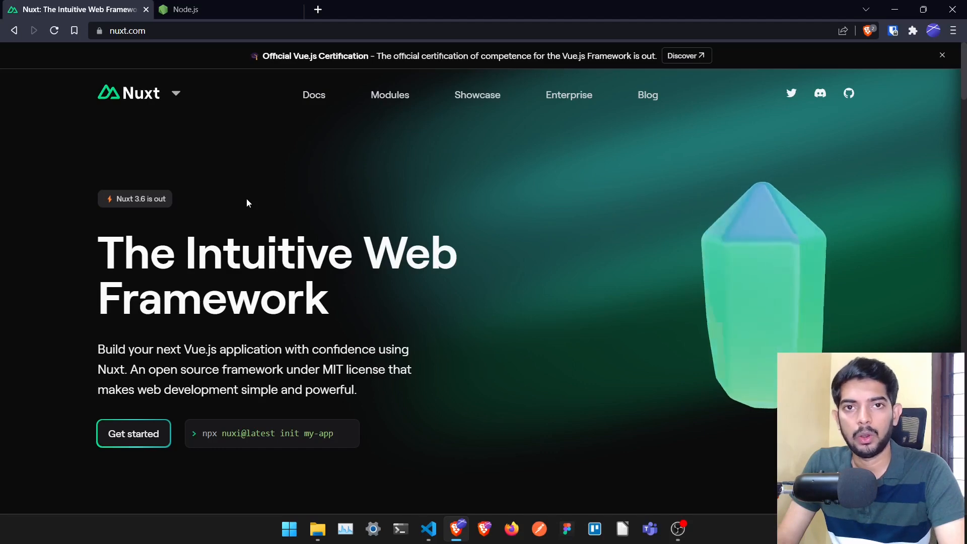
{"action": "mouse_move", "coordinate": [314, 95]}
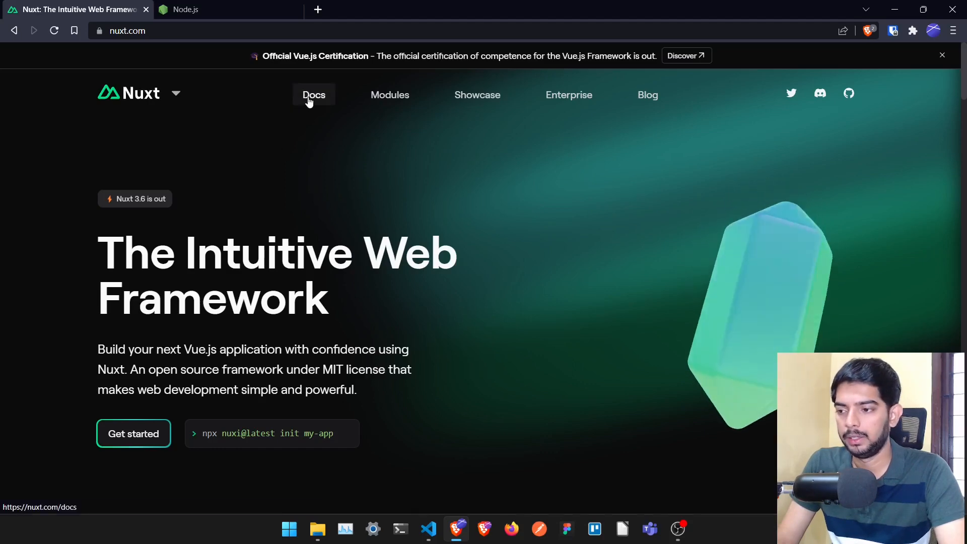
{"action": "left_click", "coordinate": [313, 95]}
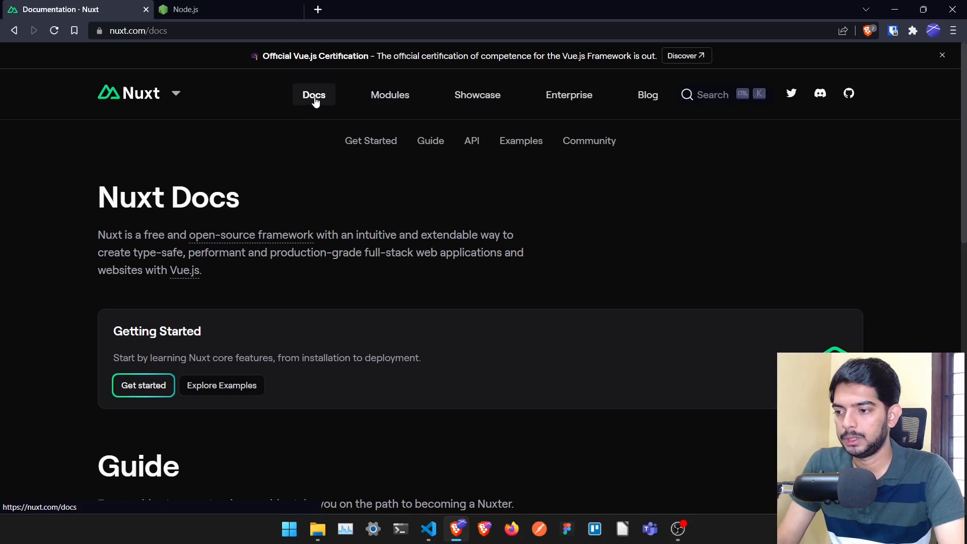
{"action": "scroll", "scroll_direction": "down", "scroll_amount": 3}
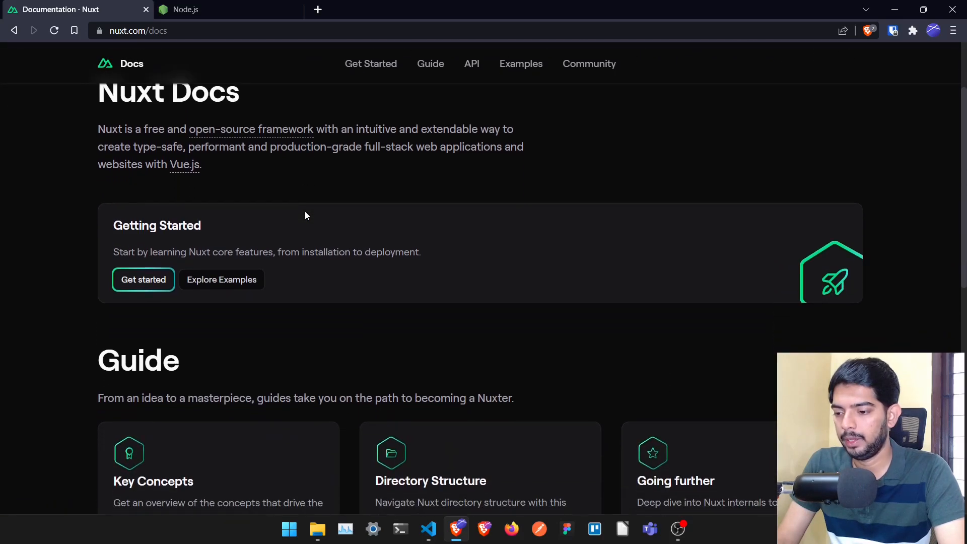
{"action": "scroll", "scroll_direction": "up", "scroll_amount": 3}
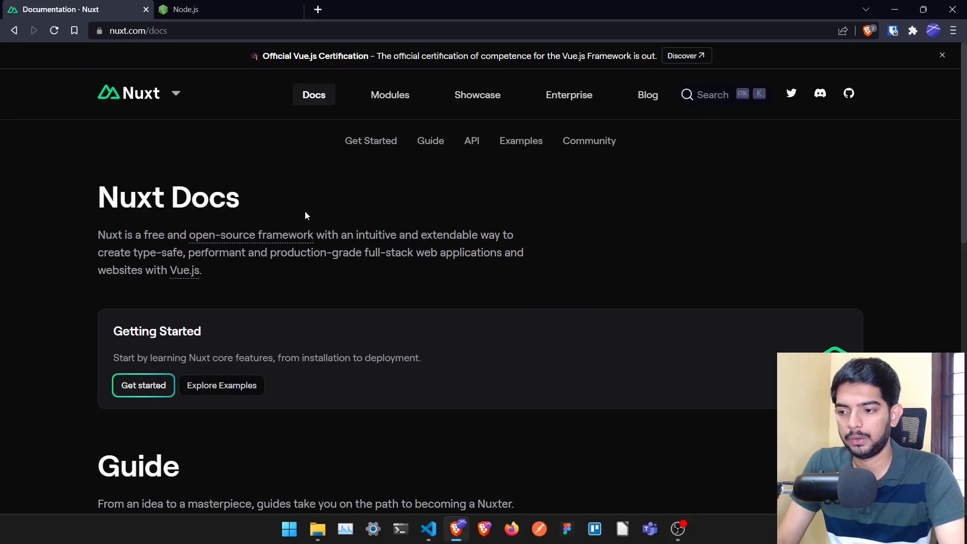
{"action": "mouse_move", "coordinate": [371, 140]}
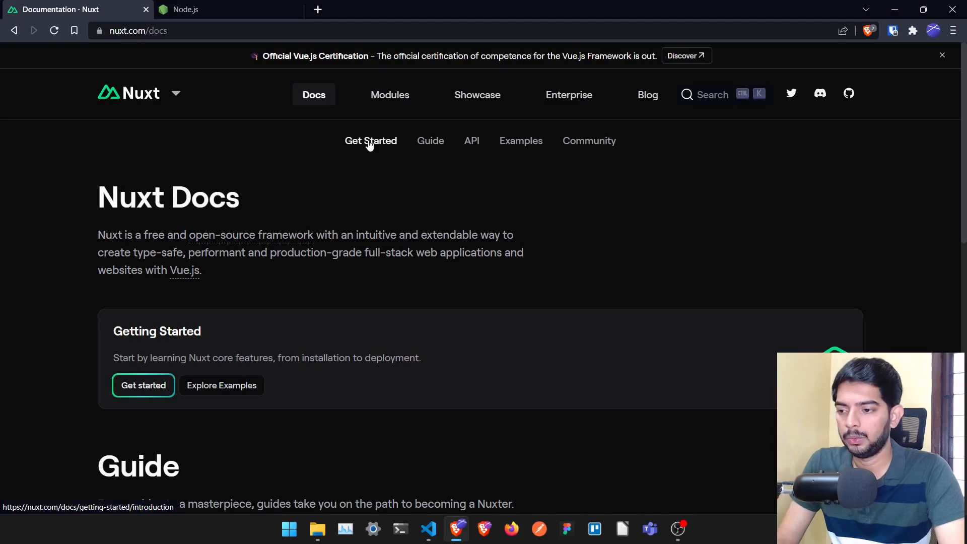
Go to Get Started > Installation and read the prerequisites and npx nuxi init command.
{"action": "left_click", "coordinate": [143, 384]}
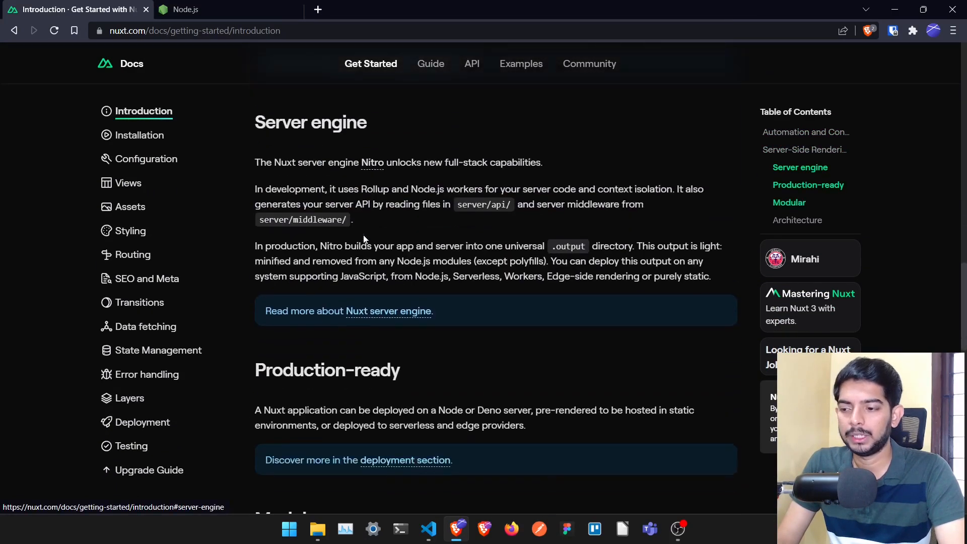
{"action": "scroll", "scroll_direction": "down", "scroll_amount": 3}
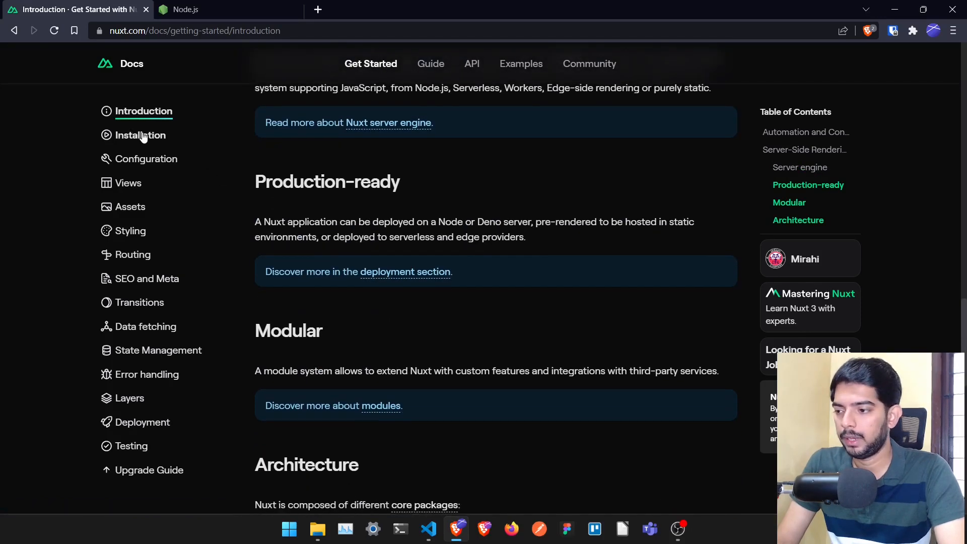
{"action": "left_click", "coordinate": [140, 135]}
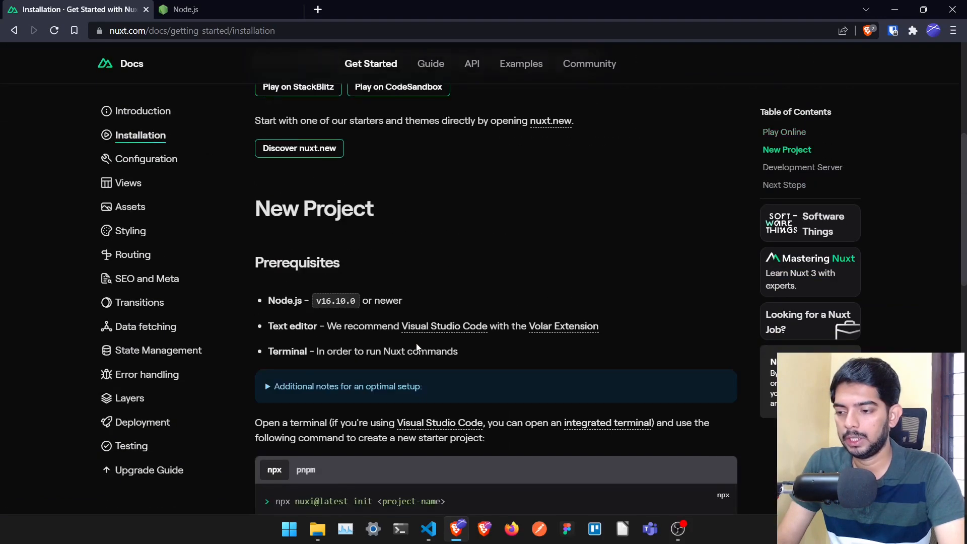
{"action": "scroll", "scroll_direction": "down", "scroll_amount": 3}
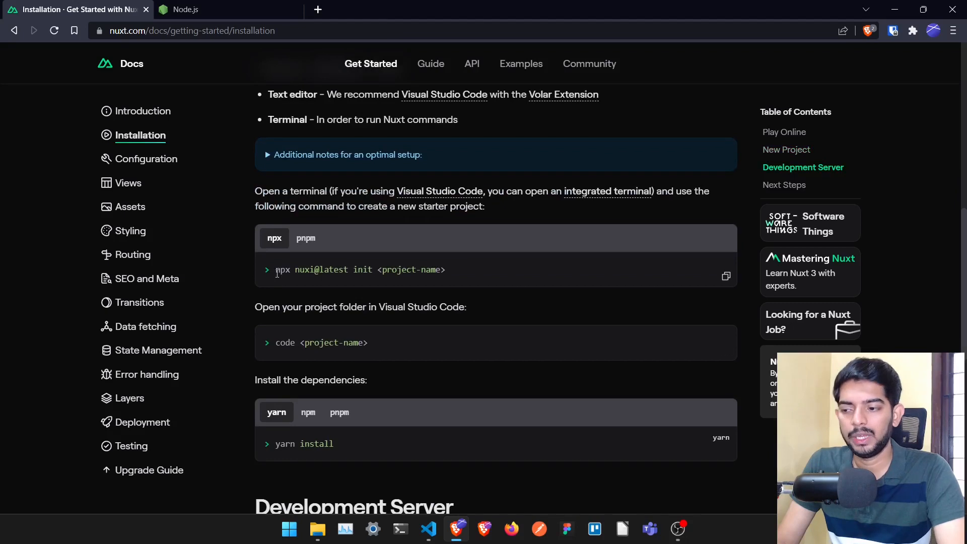
{"action": "mouse_move", "coordinate": [282, 280]}
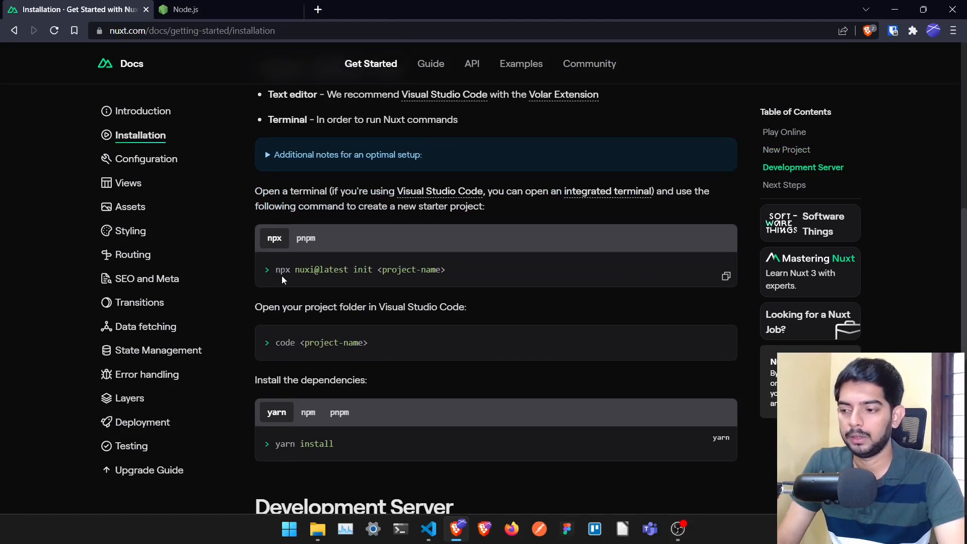
{"action": "mouse_move", "coordinate": [325, 278]}
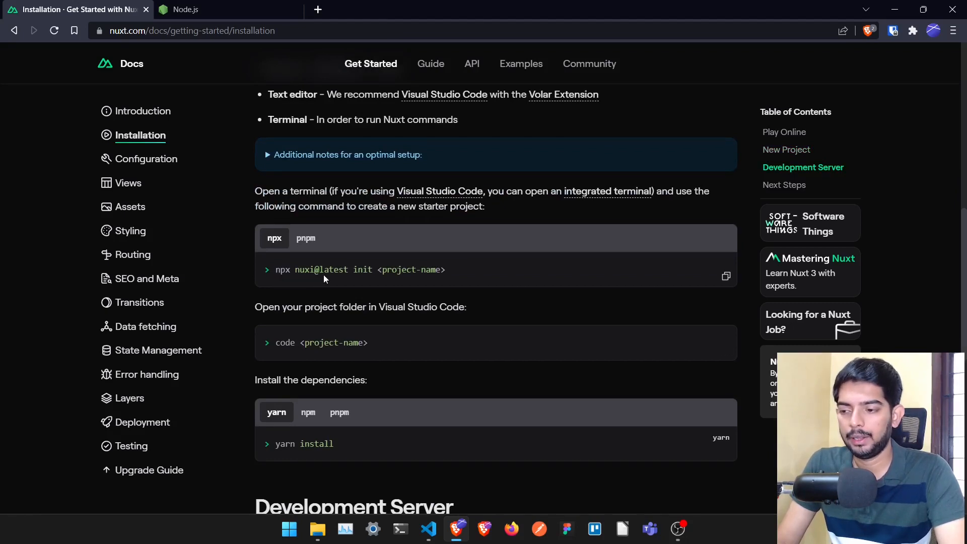
{"action": "mouse_move", "coordinate": [456, 290]}
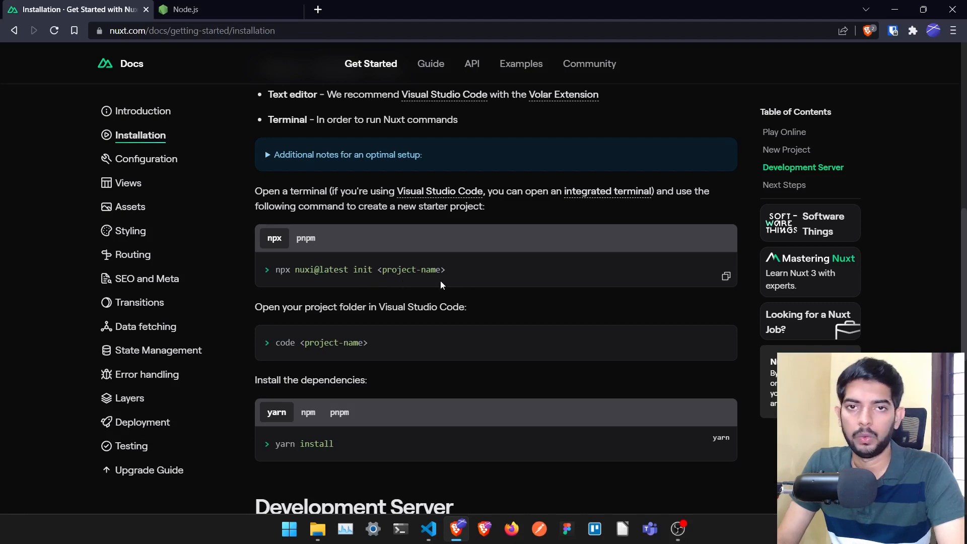
{"action": "scroll", "scroll_direction": "up", "scroll_amount": 3}
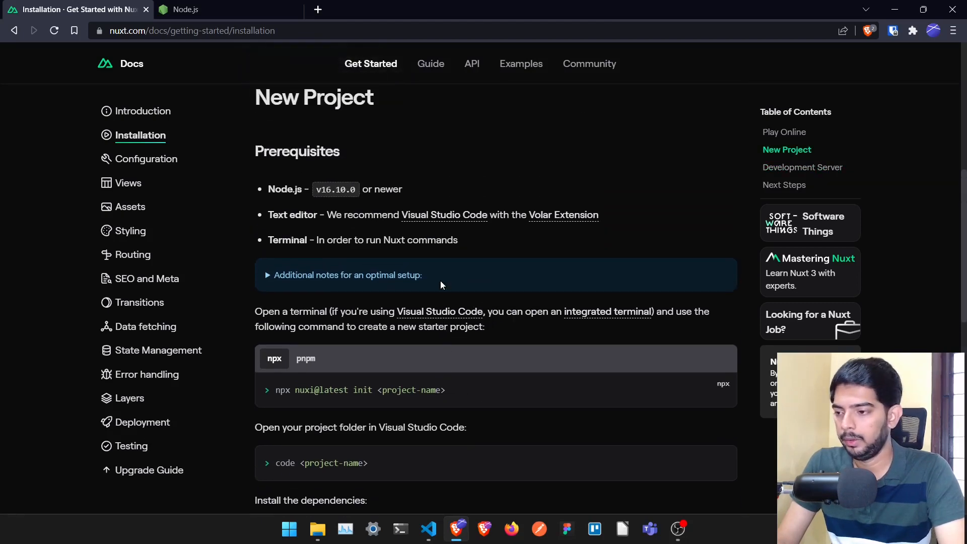
{"action": "mouse_move", "coordinate": [430, 64]}
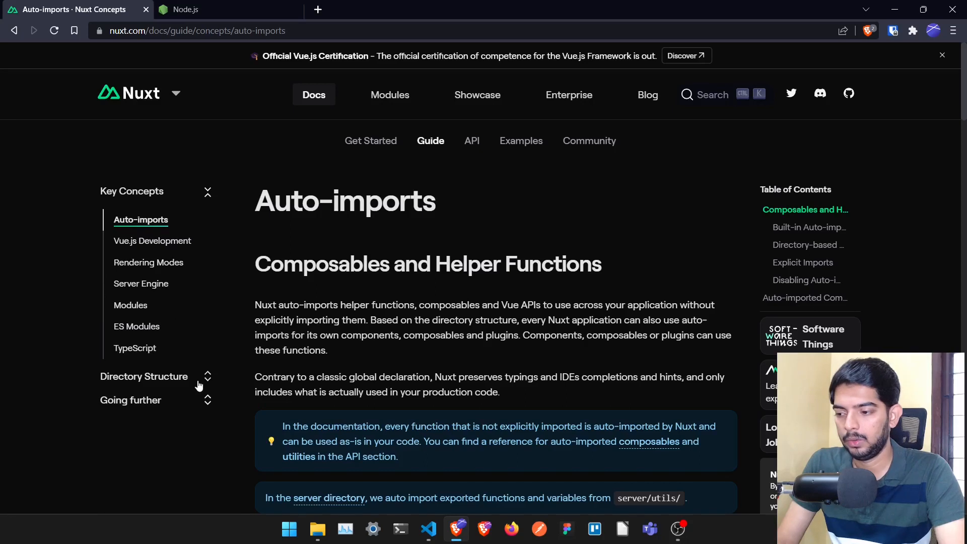
Return to Installation and scroll to the nuxi init, VS Code and yarn install commands.
{"action": "left_click", "coordinate": [144, 376]}
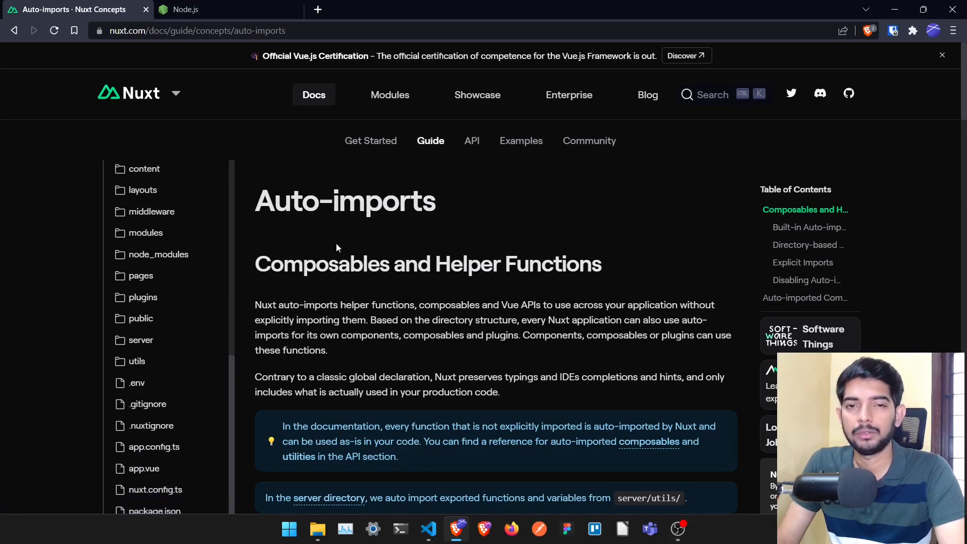
{"action": "mouse_move", "coordinate": [370, 204]}
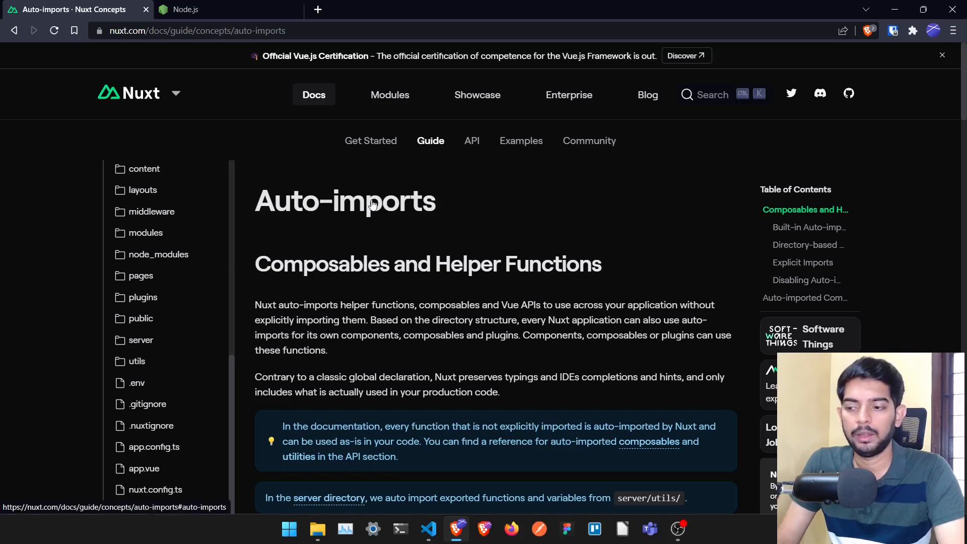
{"action": "mouse_move", "coordinate": [361, 248]}
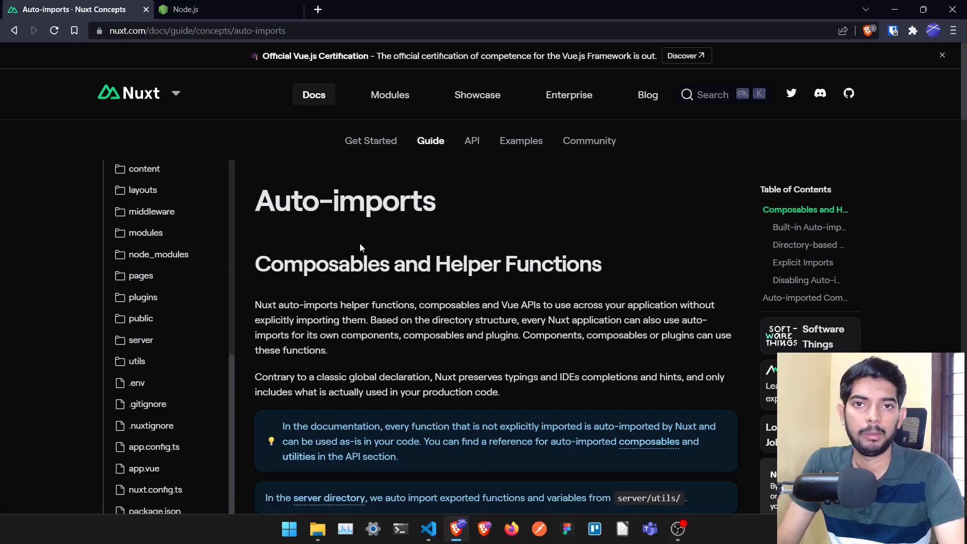
{"action": "mouse_move", "coordinate": [327, 385]}
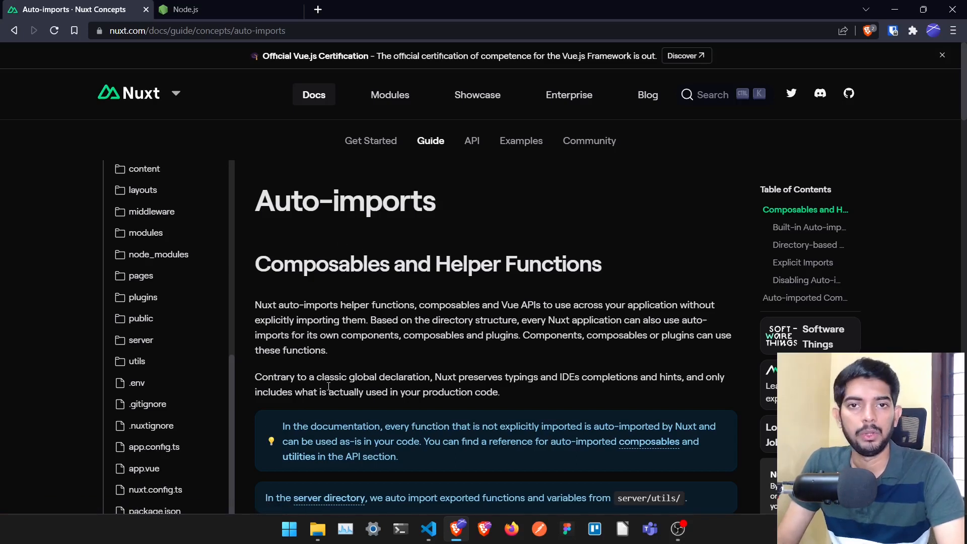
{"action": "mouse_move", "coordinate": [370, 141]}
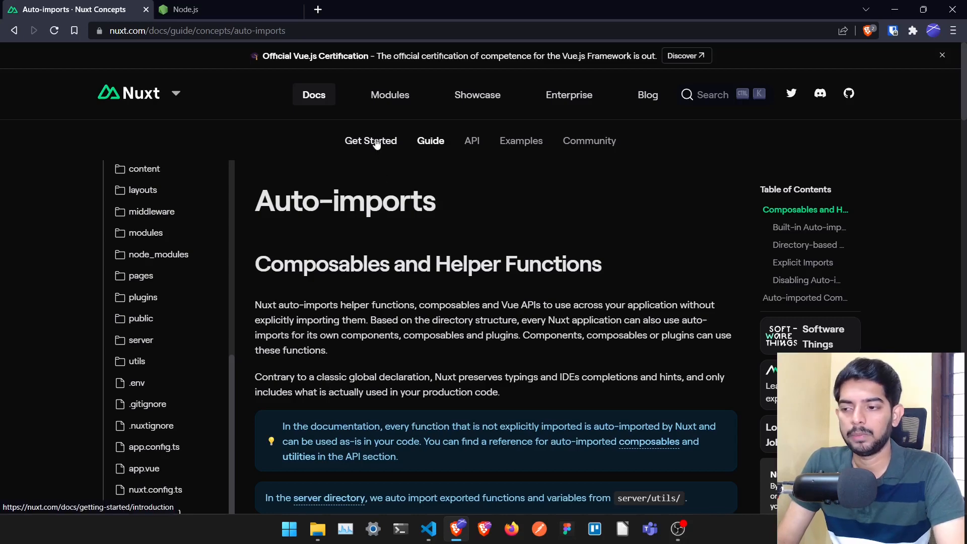
{"action": "left_click", "coordinate": [371, 140]}
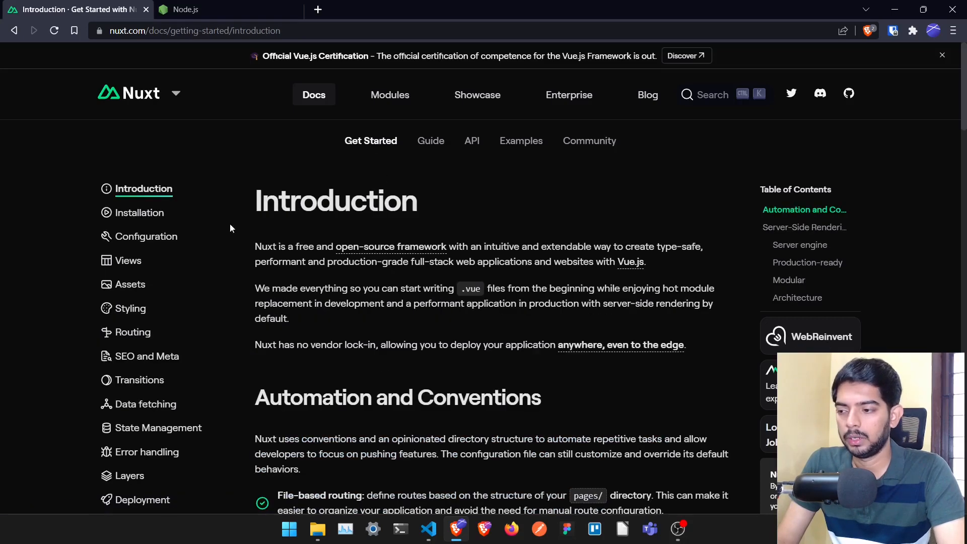
{"action": "left_click", "coordinate": [140, 212]}
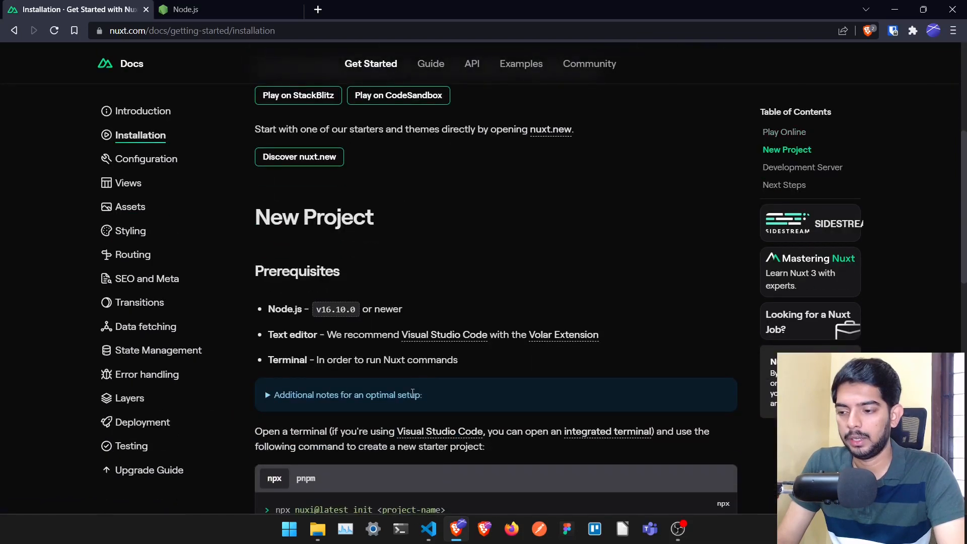
{"action": "scroll", "scroll_direction": "down", "scroll_amount": 3}
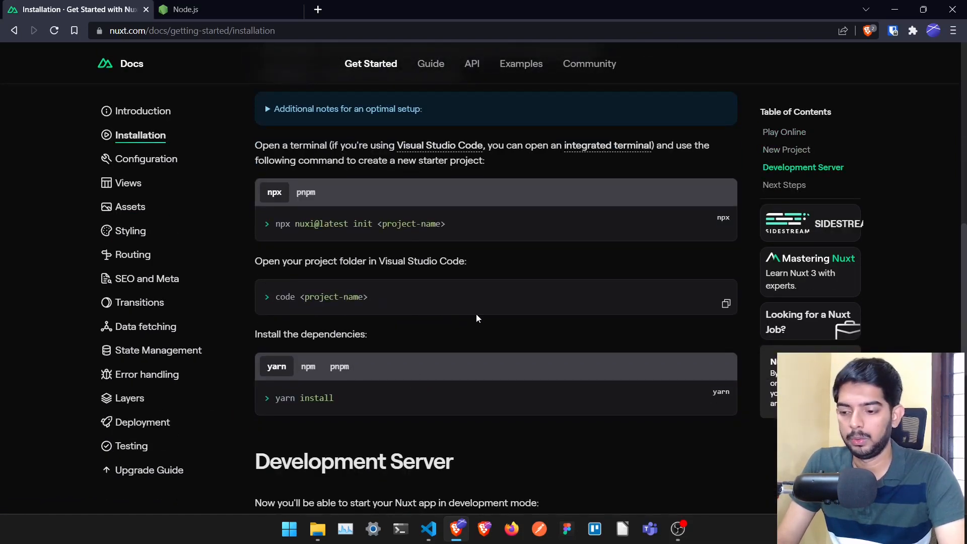
{"action": "mouse_move", "coordinate": [317, 528]}
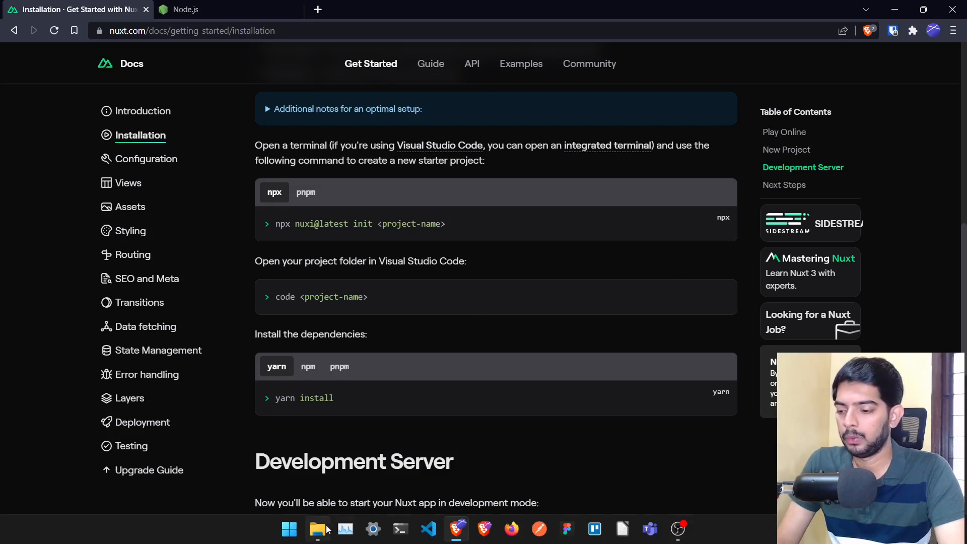
Show the empty D:\Learn\nuxt folder in File Explorer.
{"action": "left_click", "coordinate": [317, 528]}
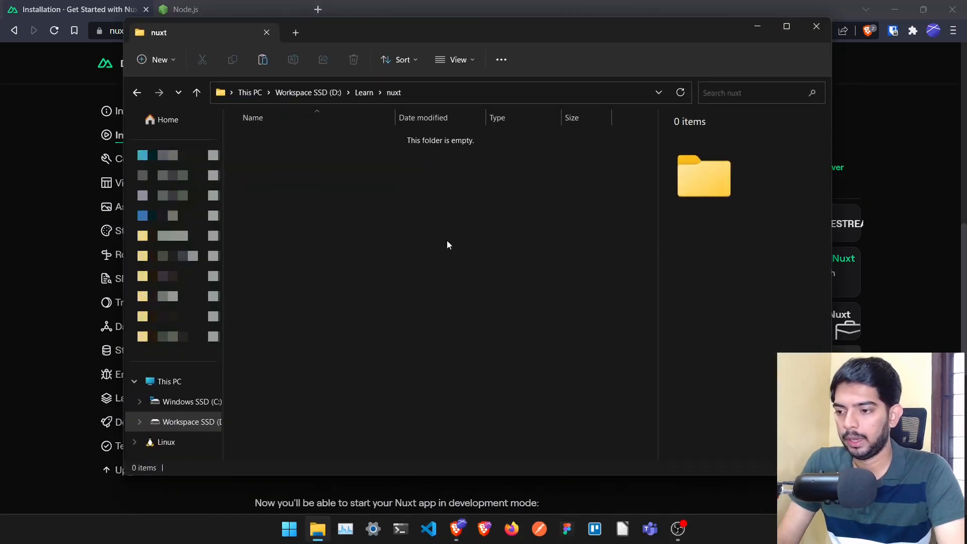
{"action": "mouse_move", "coordinate": [316, 380]}
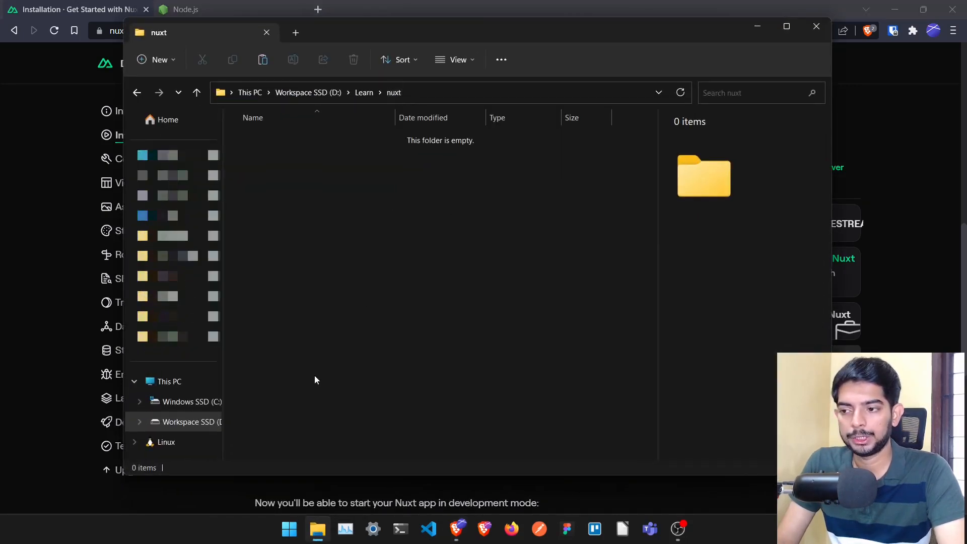
{"action": "mouse_move", "coordinate": [363, 236]}
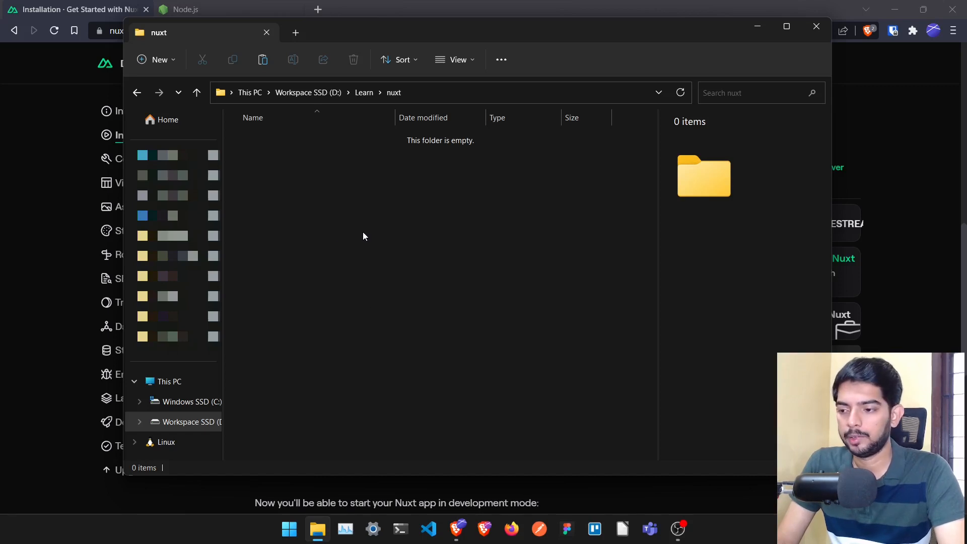
{"action": "mouse_move", "coordinate": [308, 233]}
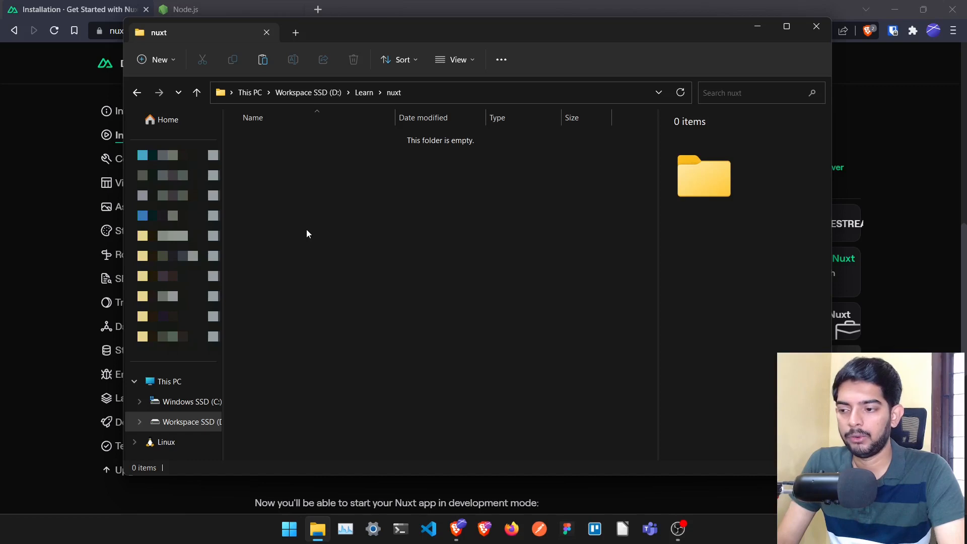
Open Git Bash in the nuxt folder and check node --version reports v18.17.0.
{"action": "right_click", "coordinate": [307, 233]}
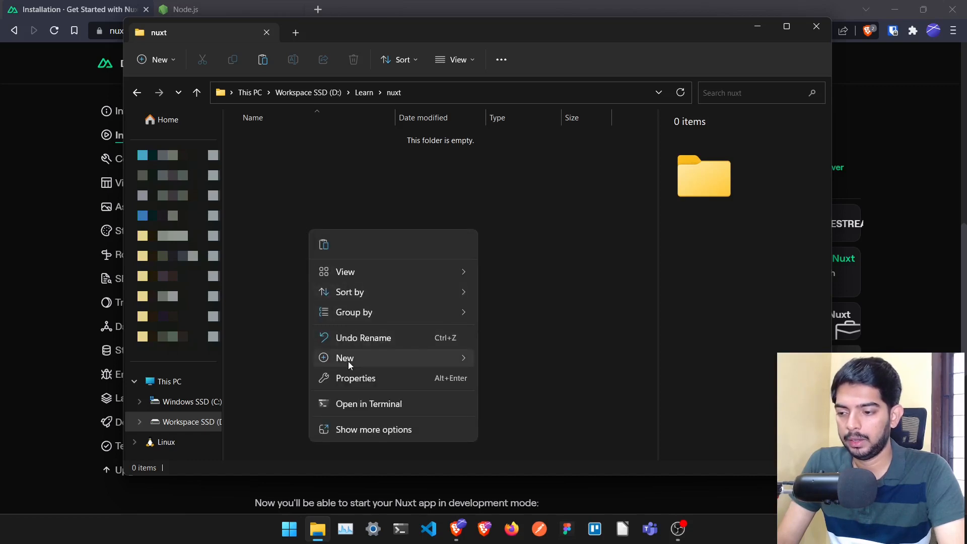
{"action": "left_click", "coordinate": [368, 403]}
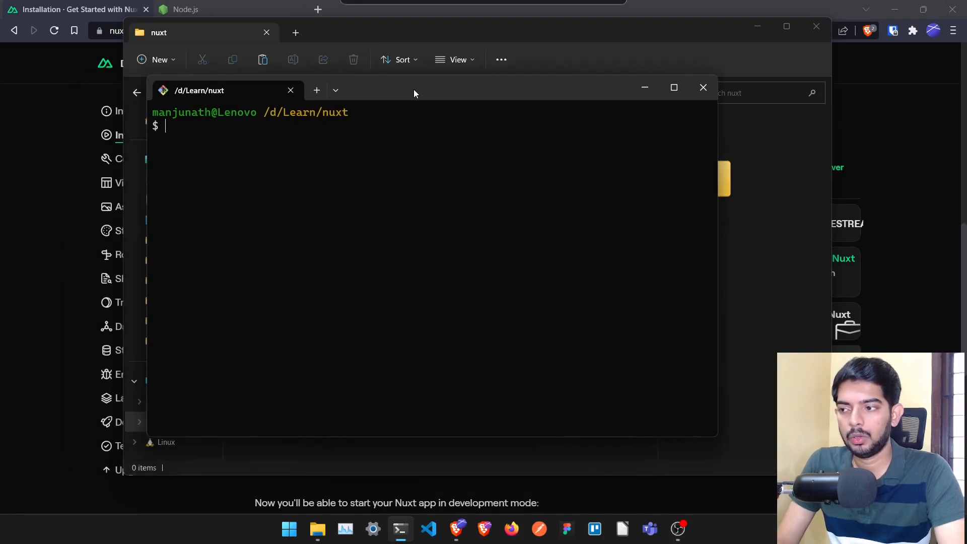
{"action": "type", "text": "n"}
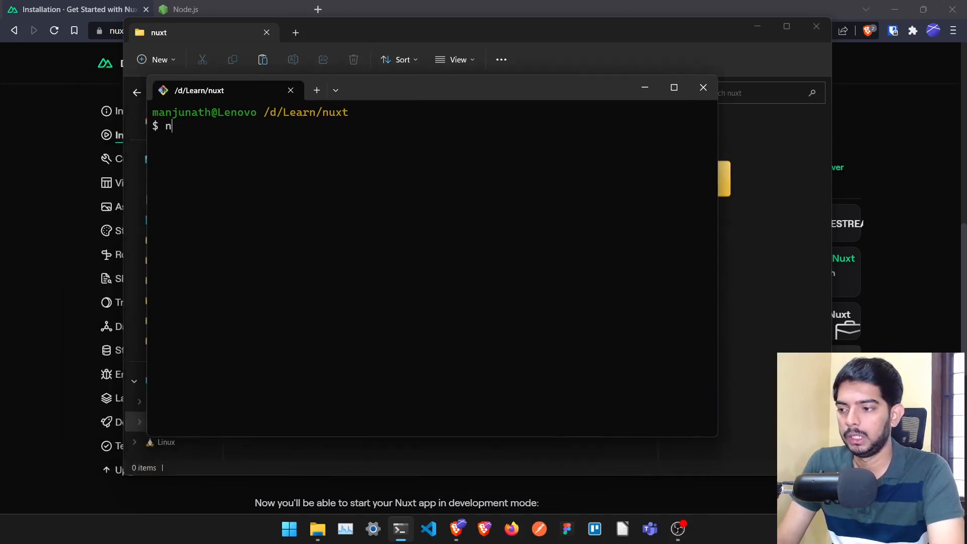
{"action": "type", "text": "ode --version"}
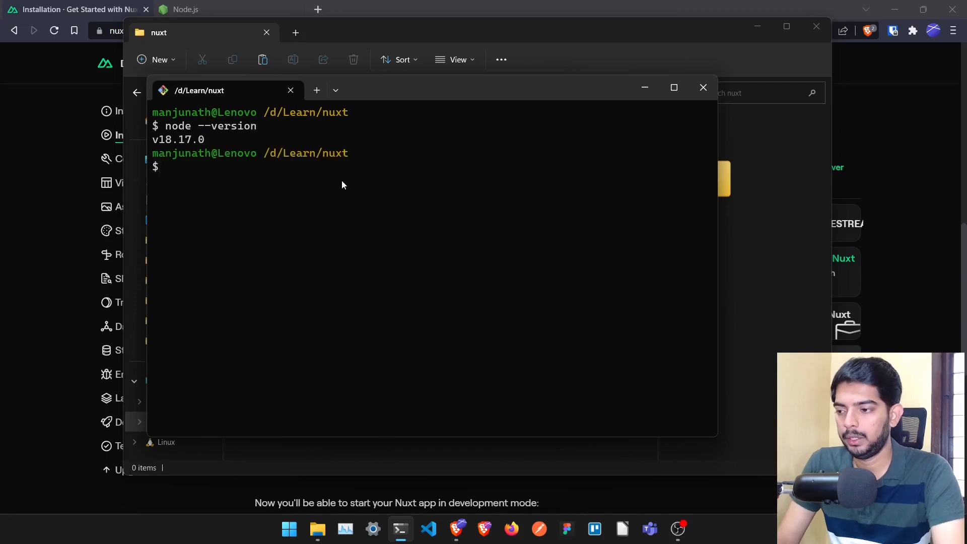
{"action": "mouse_move", "coordinate": [195, 130]}
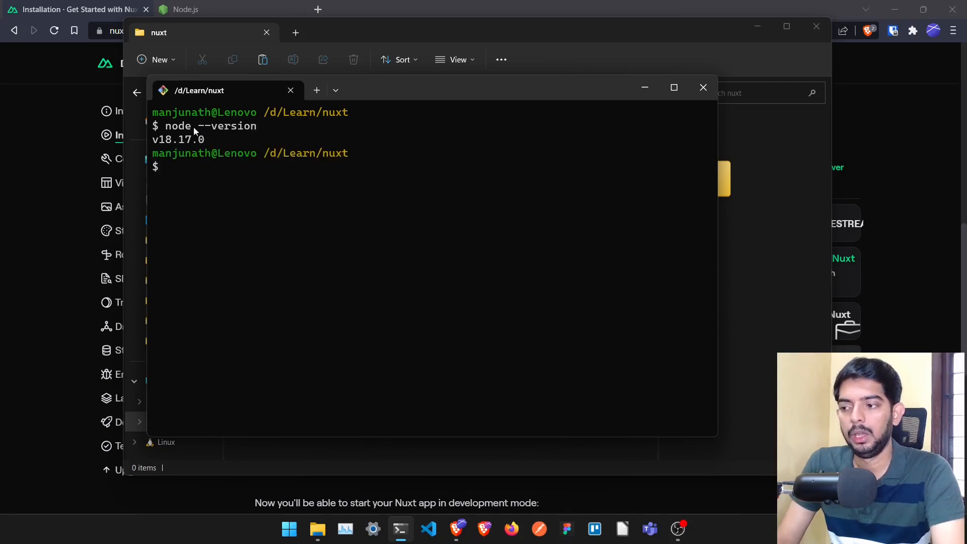
{"action": "mouse_move", "coordinate": [216, 167]}
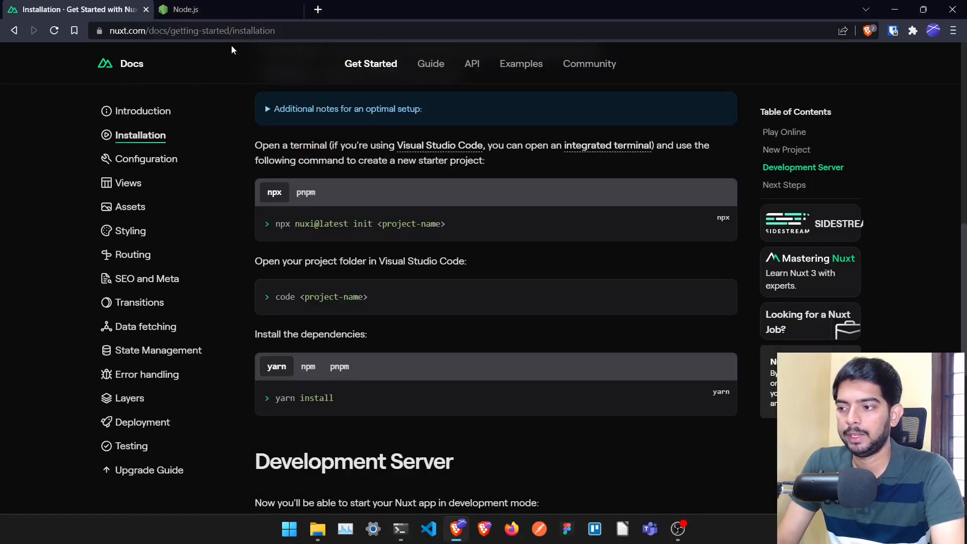
Run npx nuxi@latest init helloworld, confirm with y, and list the folder with ls.
{"action": "left_click", "coordinate": [186, 9]}
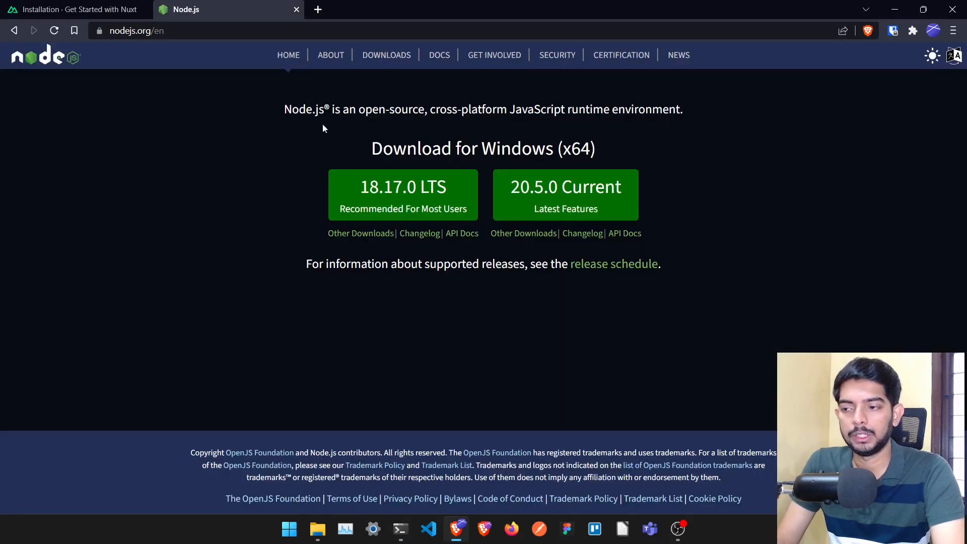
{"action": "left_click", "coordinate": [317, 529]}
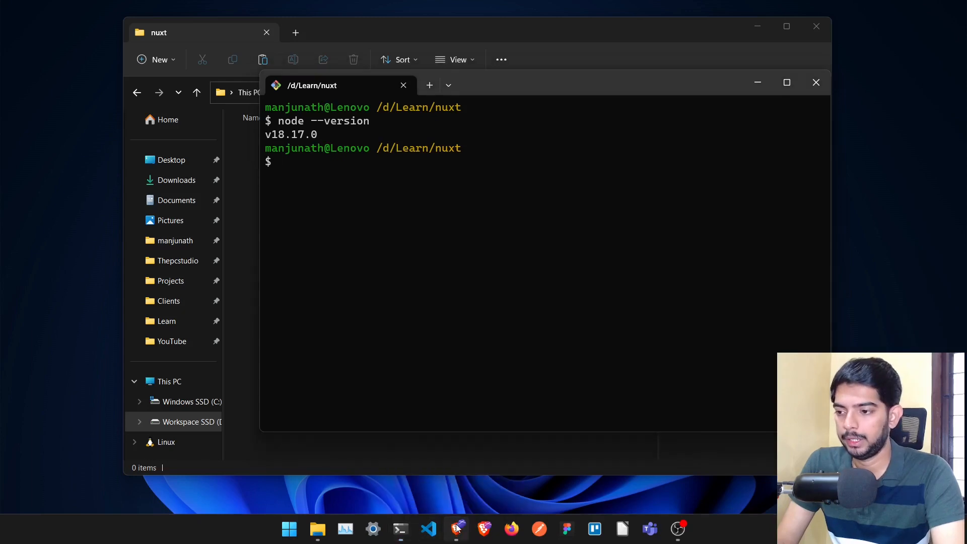
{"action": "left_click", "coordinate": [457, 529]}
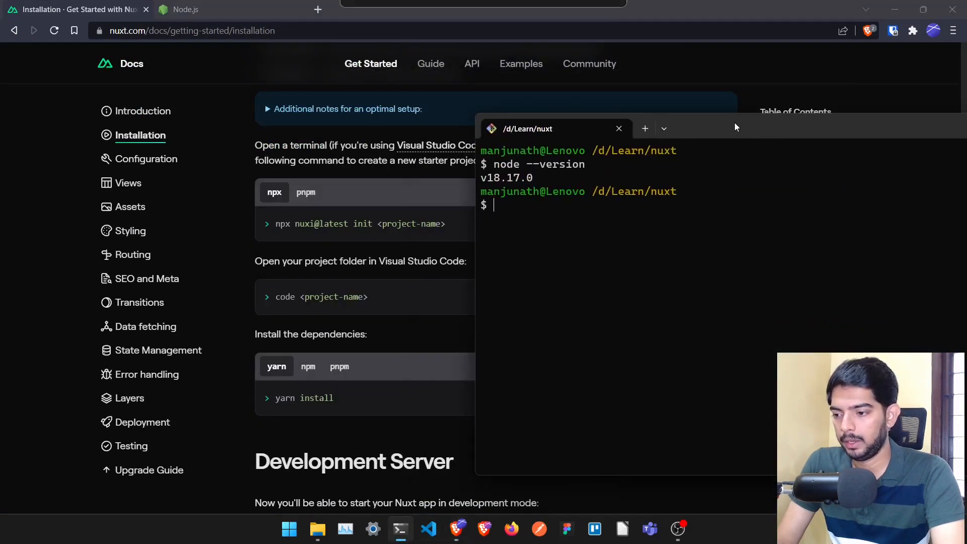
{"action": "type", "text": "npx nuxi"}
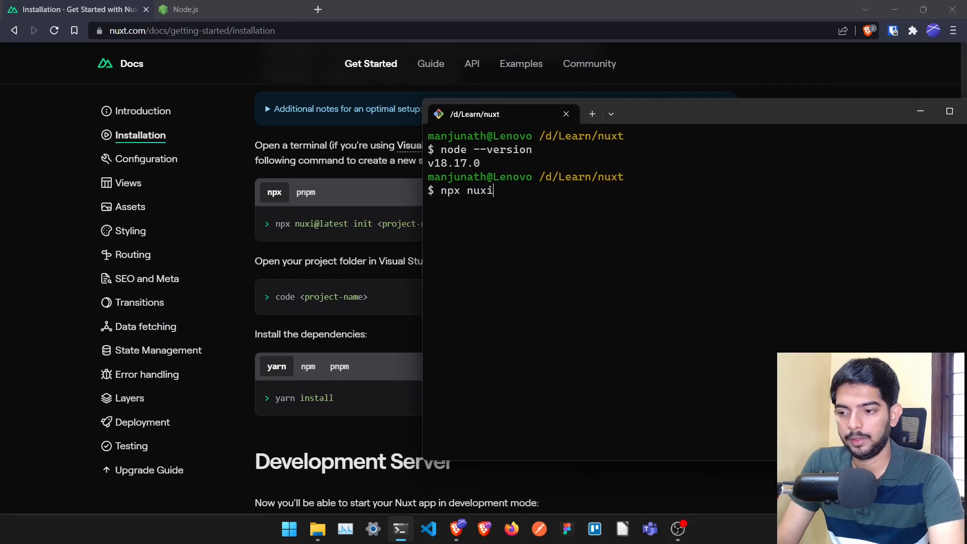
{"action": "type", "text": "@latest"}
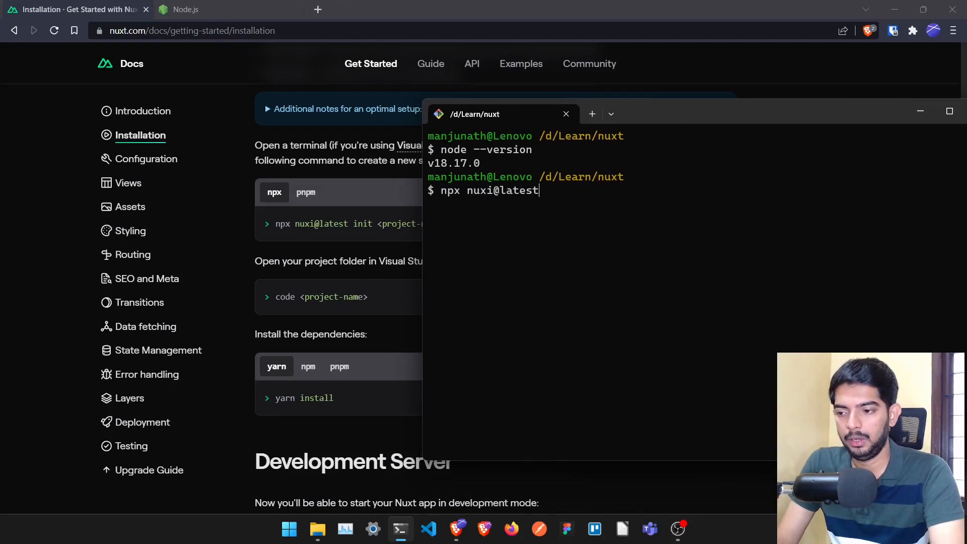
{"action": "type", "text": "init"}
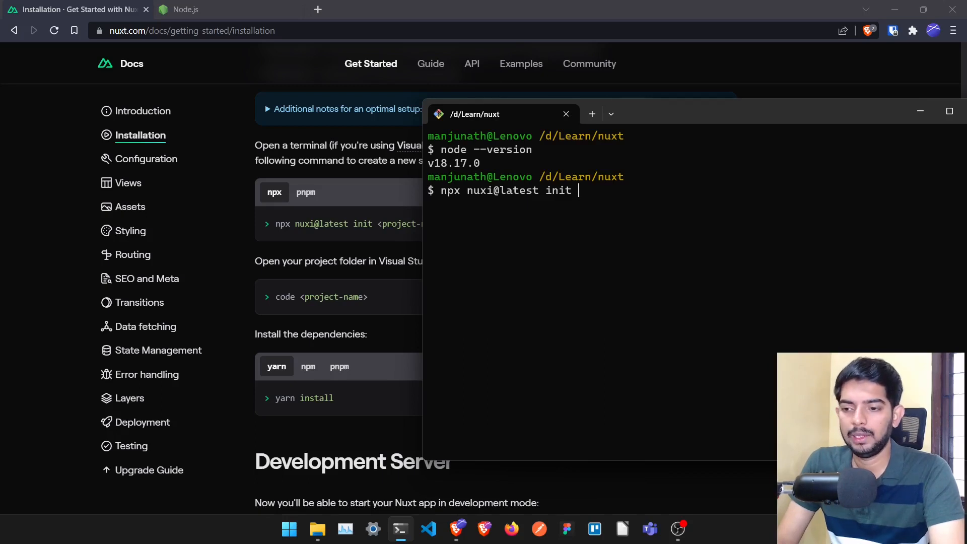
{"action": "type", "text": "myhe"}
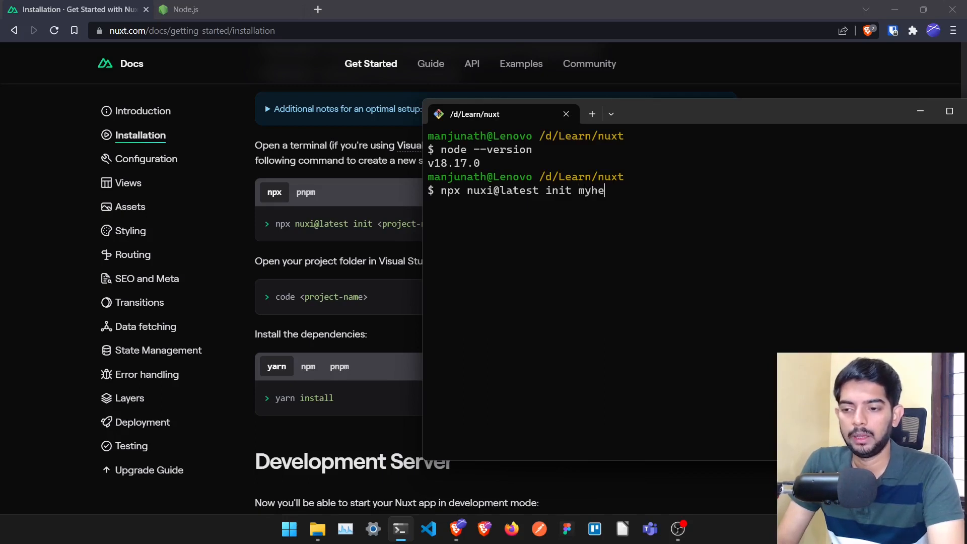
{"action": "type", "text": "helloworld"}
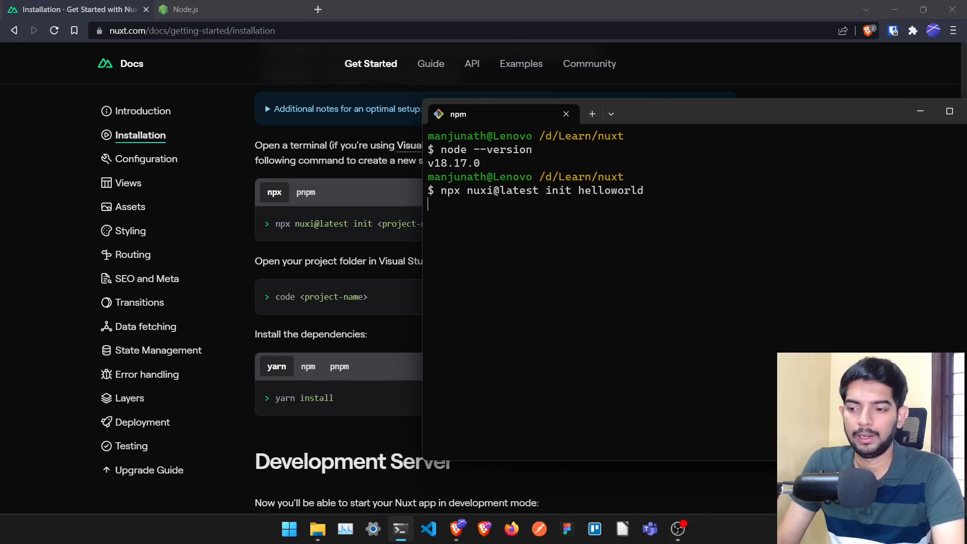
{"action": "mouse_move", "coordinate": [681, 132]}
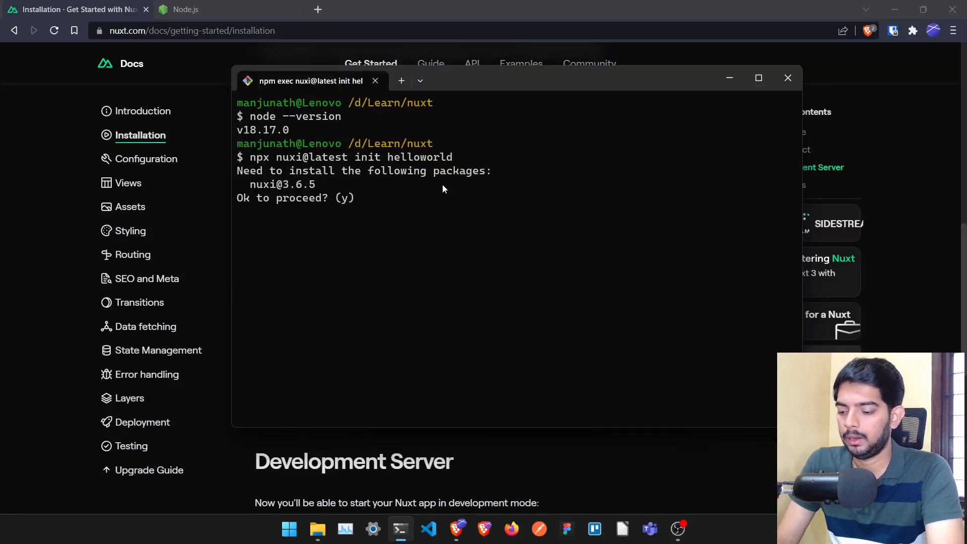
{"action": "type", "text": "y"}
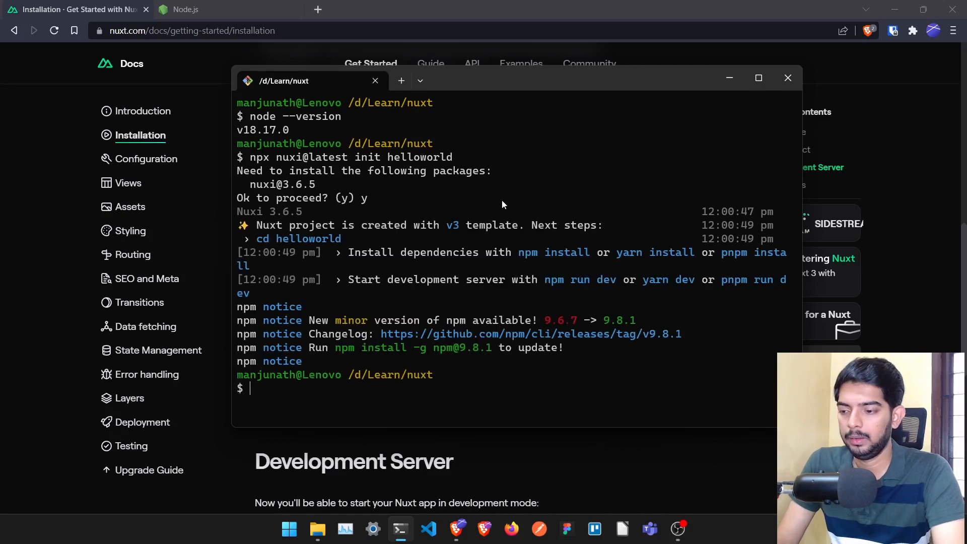
{"action": "mouse_move", "coordinate": [363, 237]}
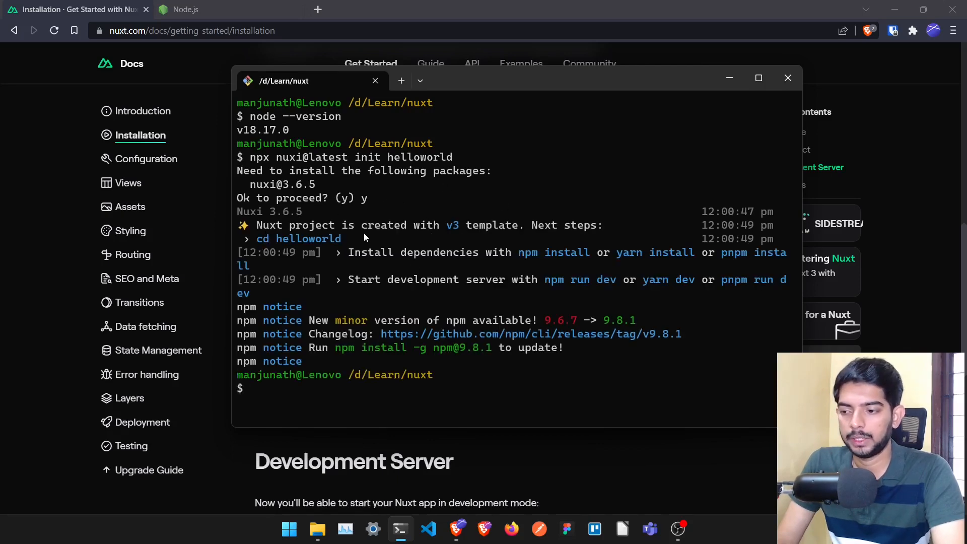
{"action": "type", "text": "ls"}
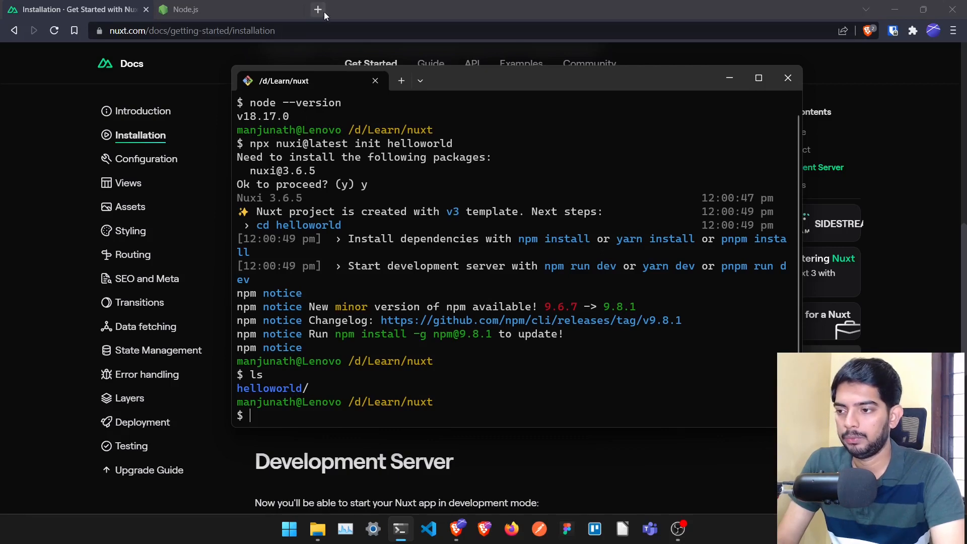
Load code.visualstudio.com in a new Brave tab, then return to the nuxt folder.
{"action": "left_click", "coordinate": [318, 9]}
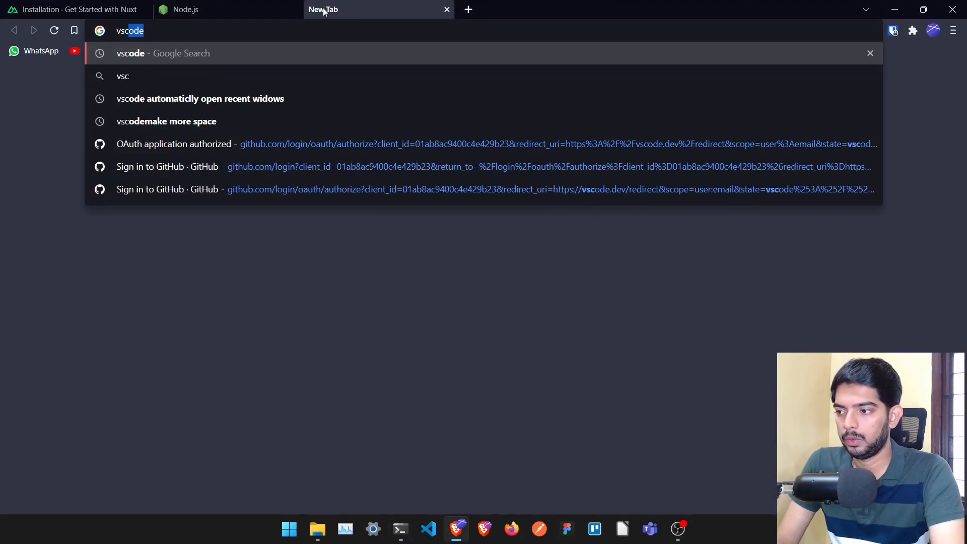
{"action": "key", "text": "Return"}
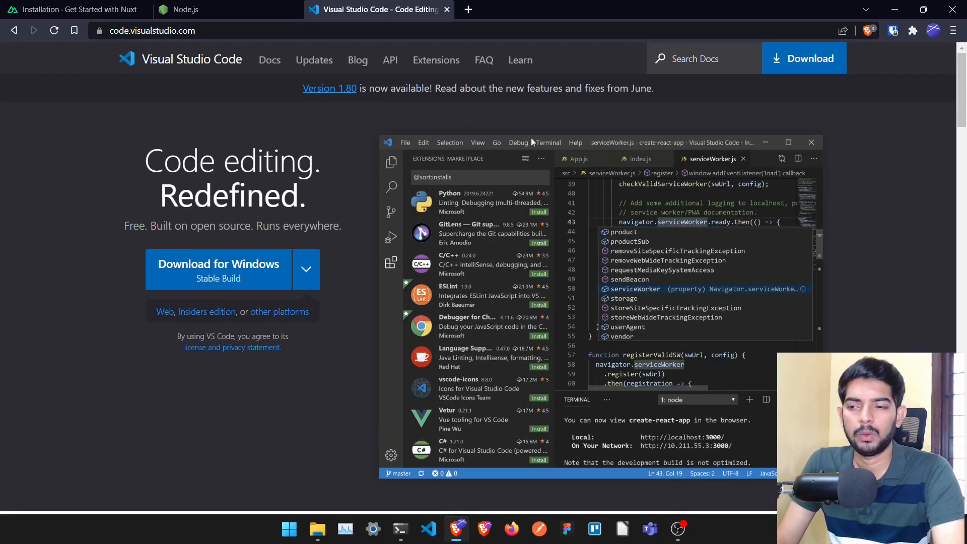
{"action": "mouse_move", "coordinate": [126, 179]}
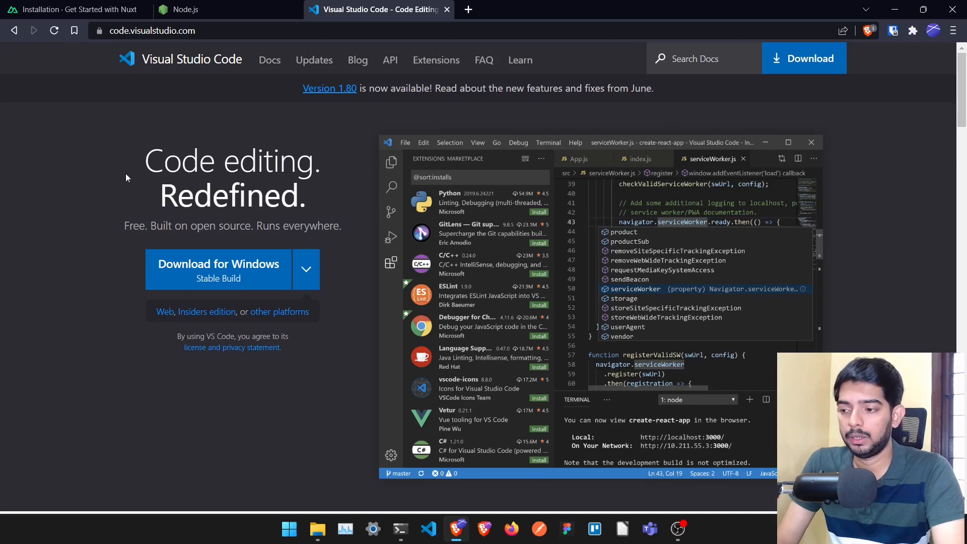
{"action": "mouse_move", "coordinate": [218, 269]}
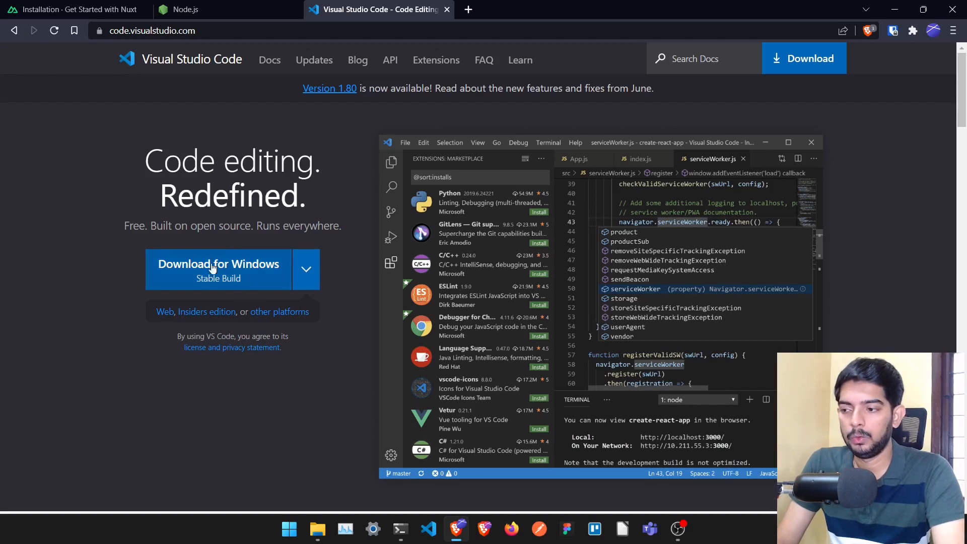
{"action": "mouse_move", "coordinate": [148, 121]}
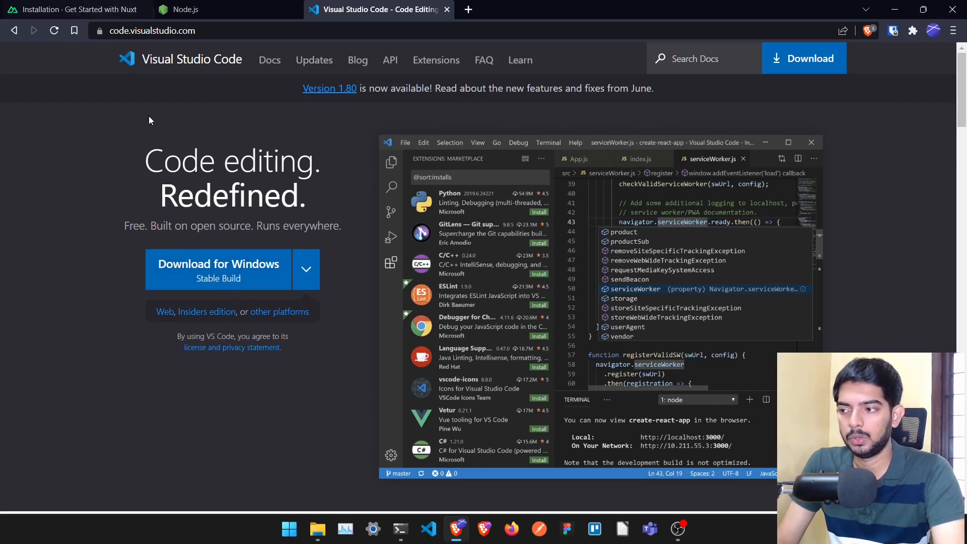
{"action": "mouse_move", "coordinate": [246, 248]}
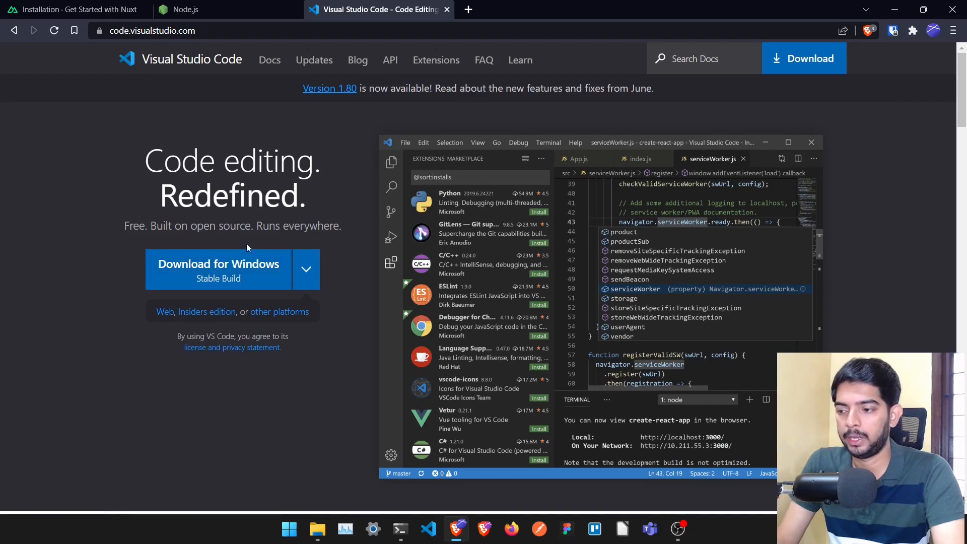
{"action": "mouse_move", "coordinate": [331, 334]}
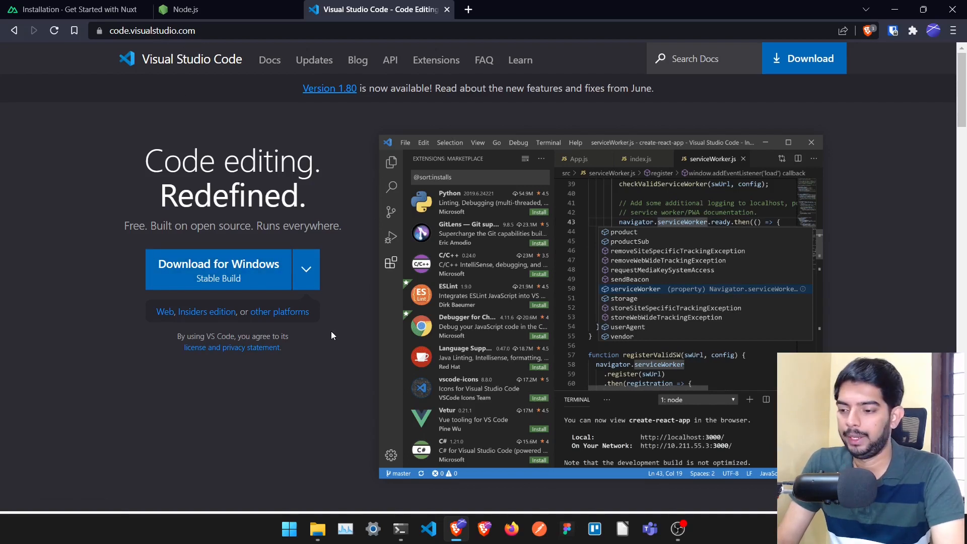
{"action": "left_click", "coordinate": [316, 528]}
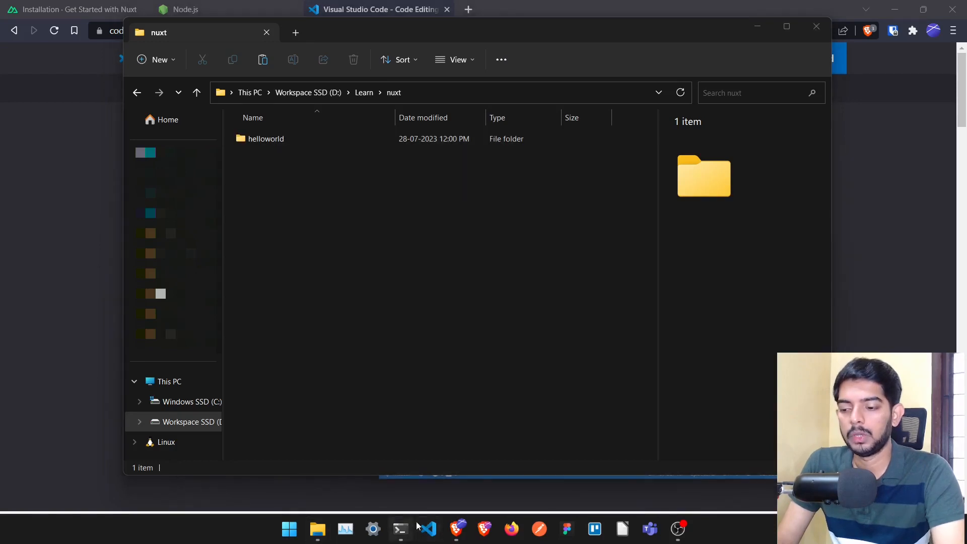
Open helloworld in VS Code, trusting its authors and all files in parent nuxt folder.
{"action": "left_click", "coordinate": [428, 528]}
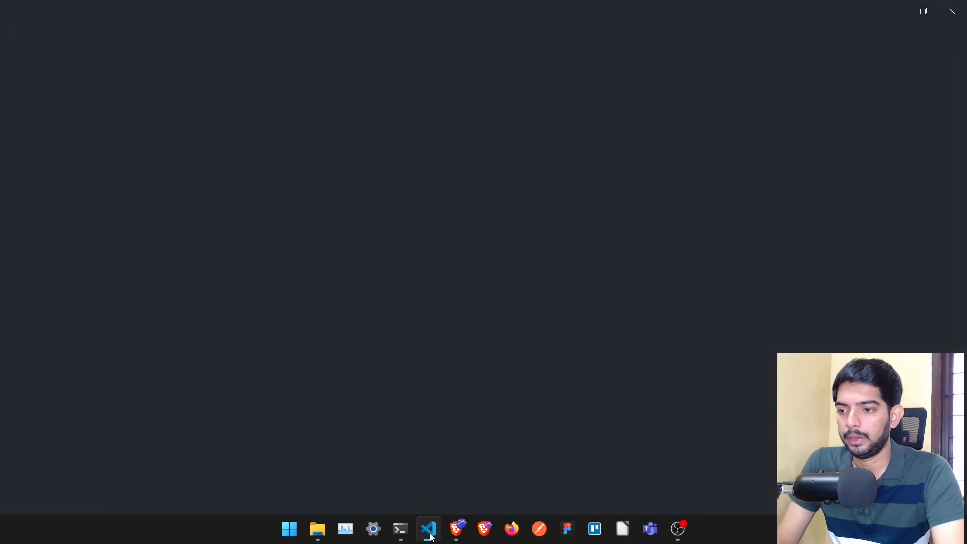
{"action": "left_click", "coordinate": [428, 529]}
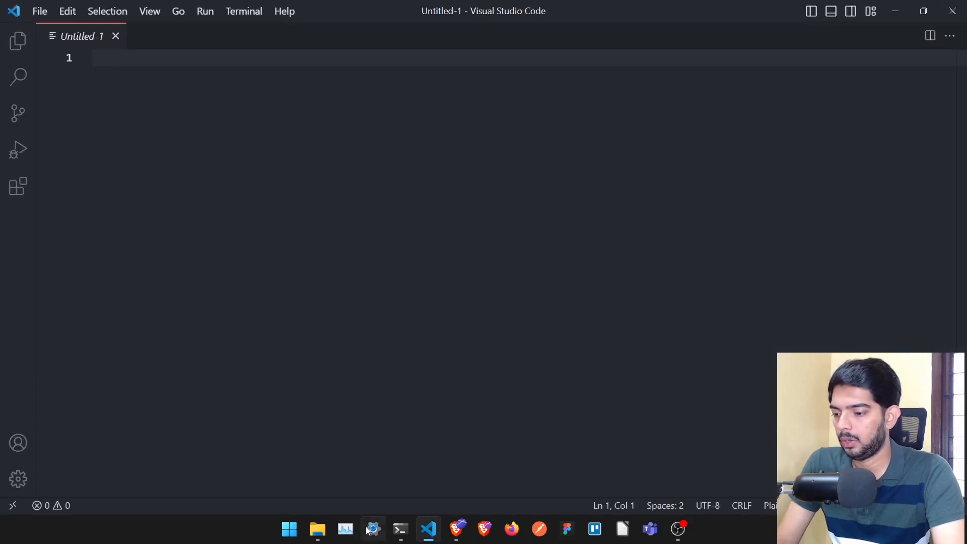
{"action": "left_click", "coordinate": [373, 529]}
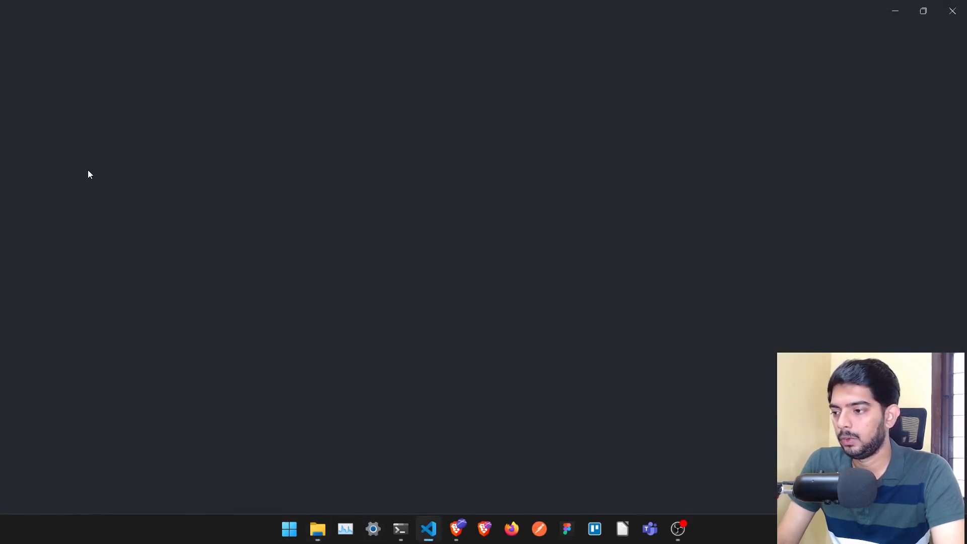
{"action": "left_click", "coordinate": [428, 529]}
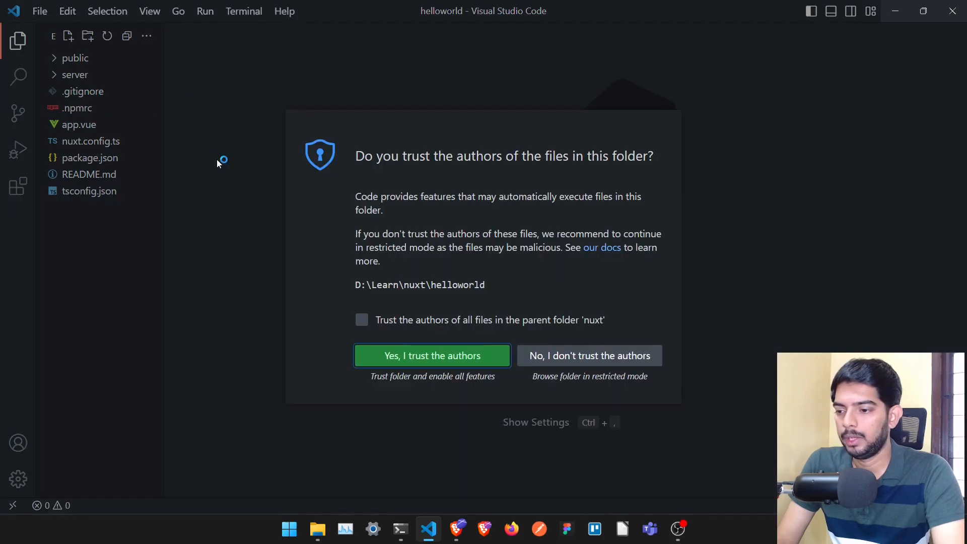
{"action": "left_click", "coordinate": [362, 319]}
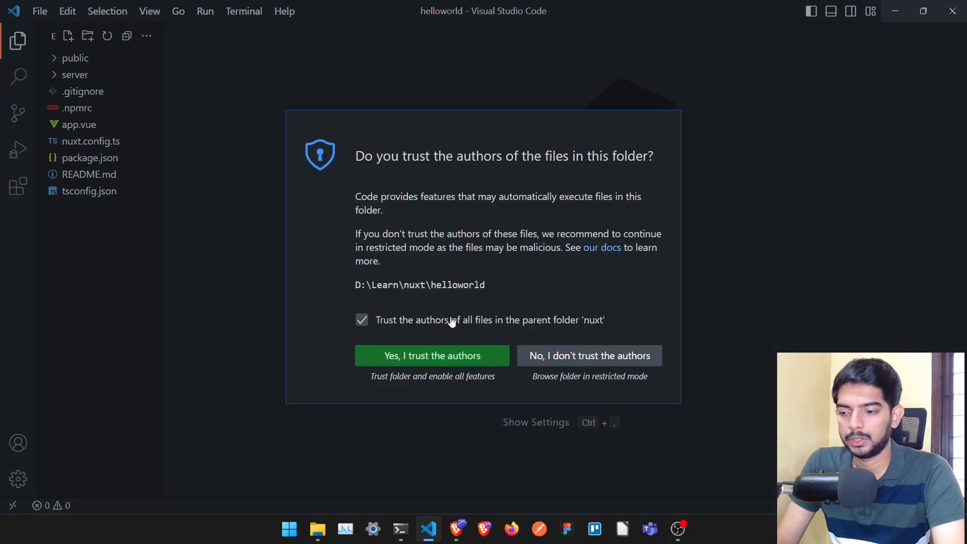
{"action": "left_click", "coordinate": [432, 355]}
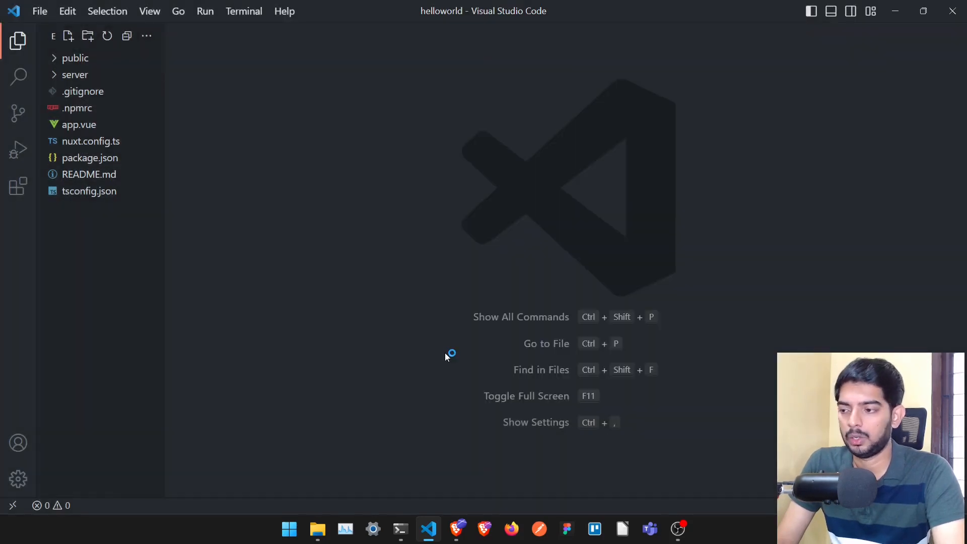
{"action": "mouse_move", "coordinate": [344, 141]}
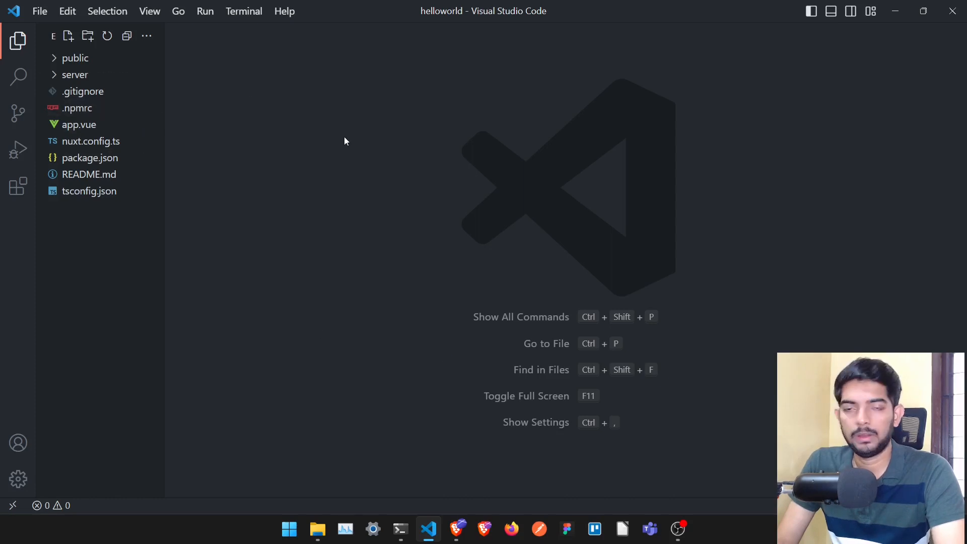
{"action": "mouse_move", "coordinate": [91, 140]}
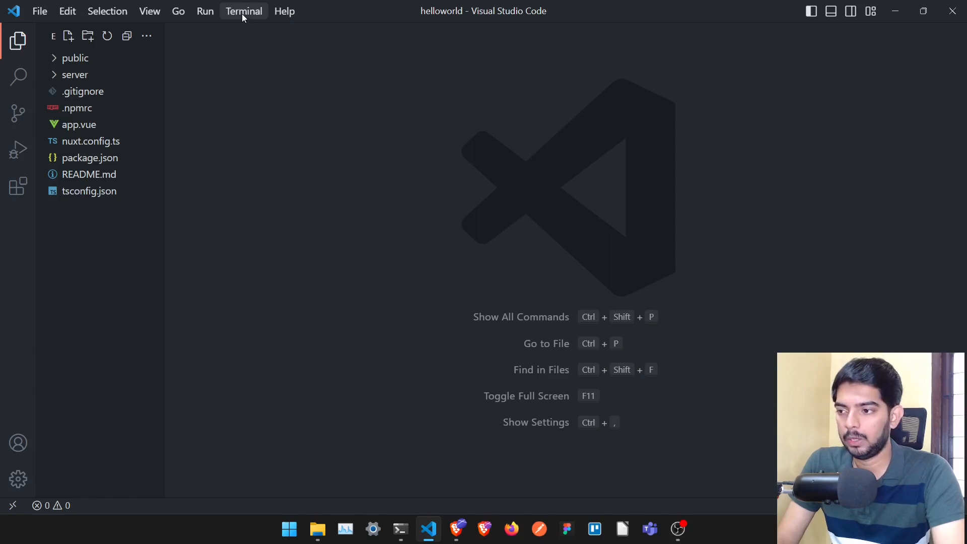
Install the helloworld project's dependencies with npm install in a new terminal.
{"action": "left_click", "coordinate": [244, 11]}
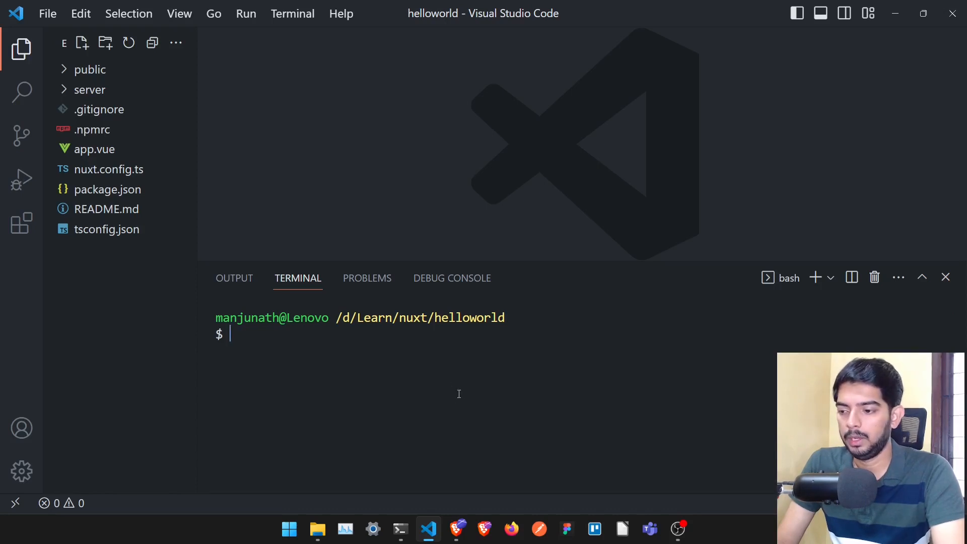
{"action": "type", "text": "pm install"}
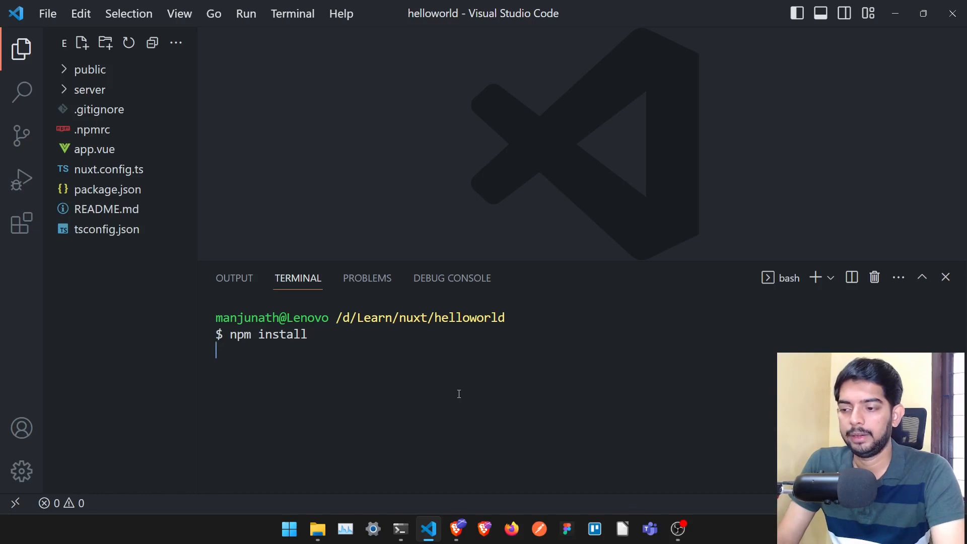
{"action": "key", "text": "Return"}
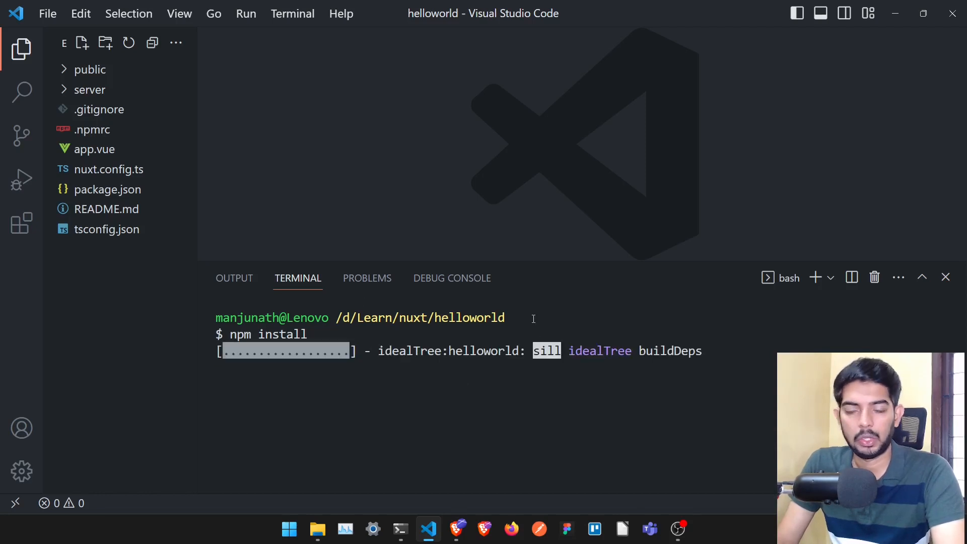
{"action": "mouse_move", "coordinate": [148, 69]}
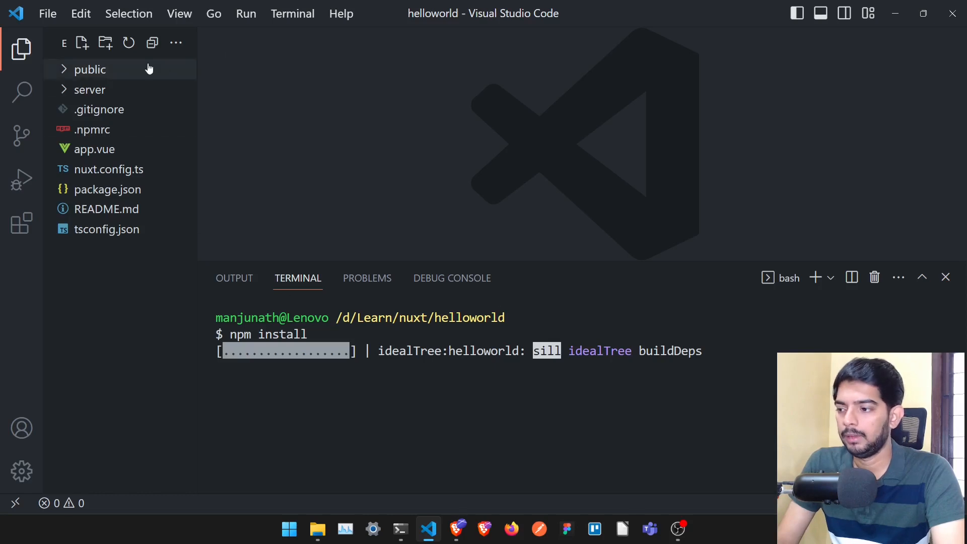
{"action": "mouse_move", "coordinate": [388, 81]}
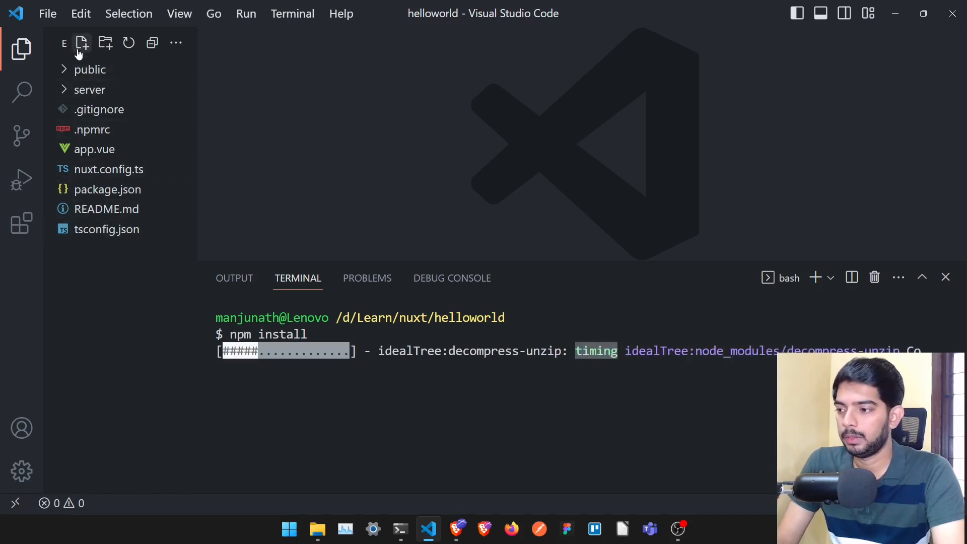
Browse the server folder, review package.json's scripts, and open app.vue.
{"action": "left_click", "coordinate": [90, 69]}
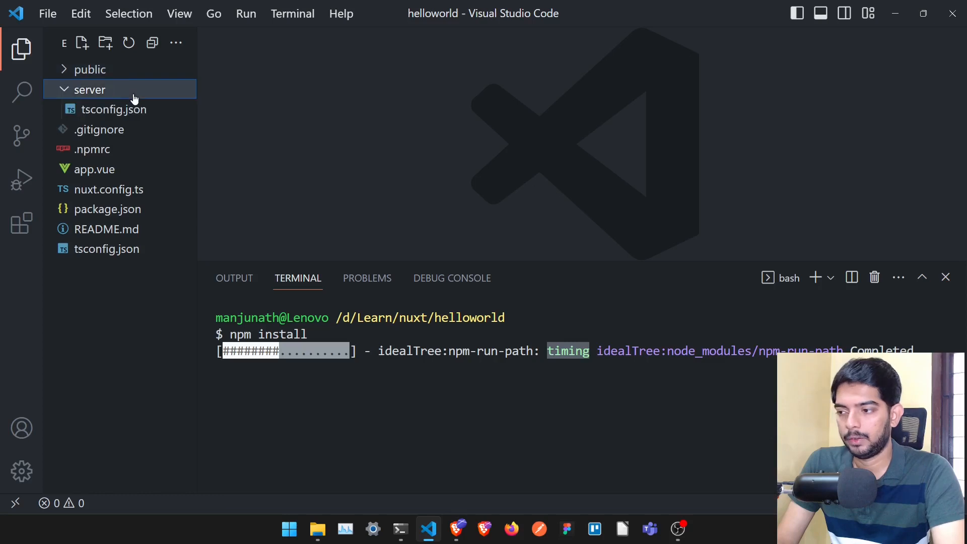
{"action": "left_click", "coordinate": [90, 90]}
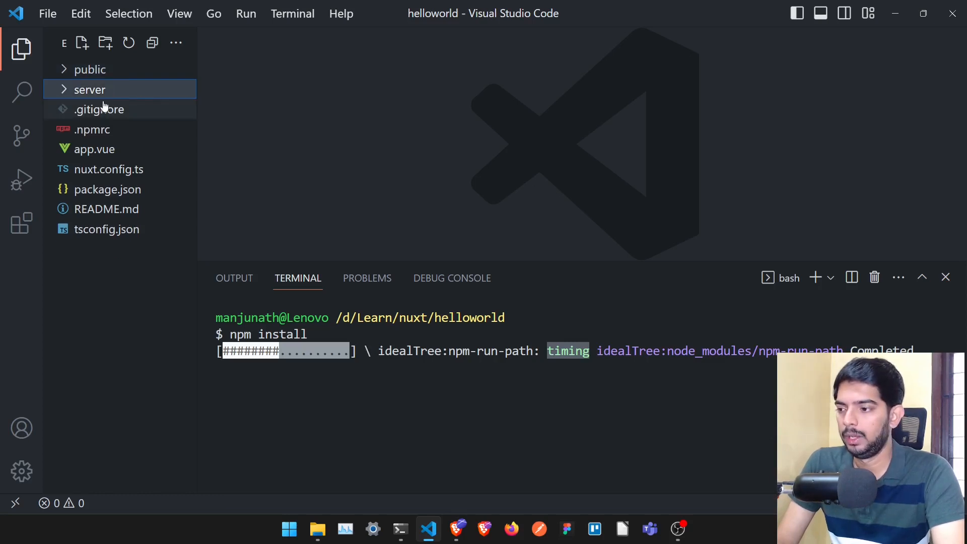
{"action": "mouse_move", "coordinate": [107, 189]}
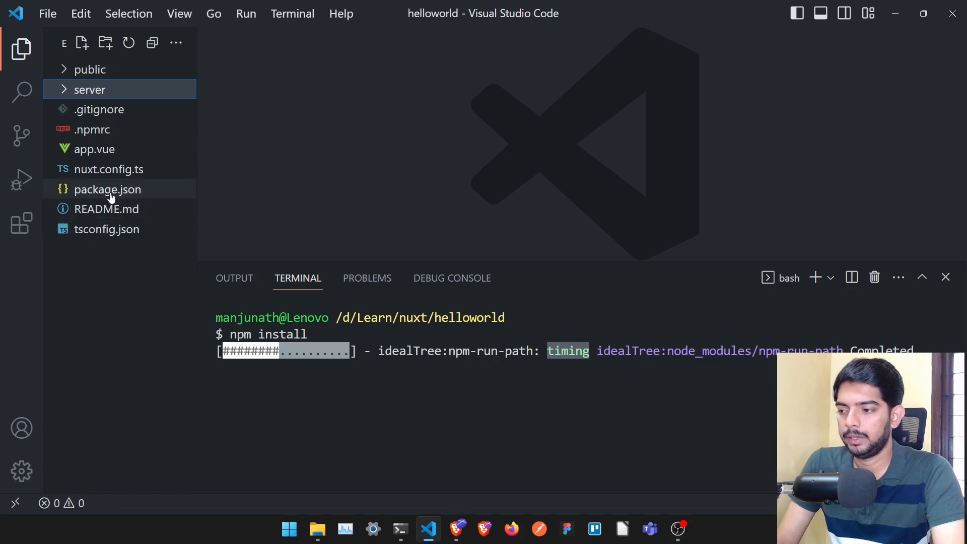
{"action": "left_click", "coordinate": [107, 189]}
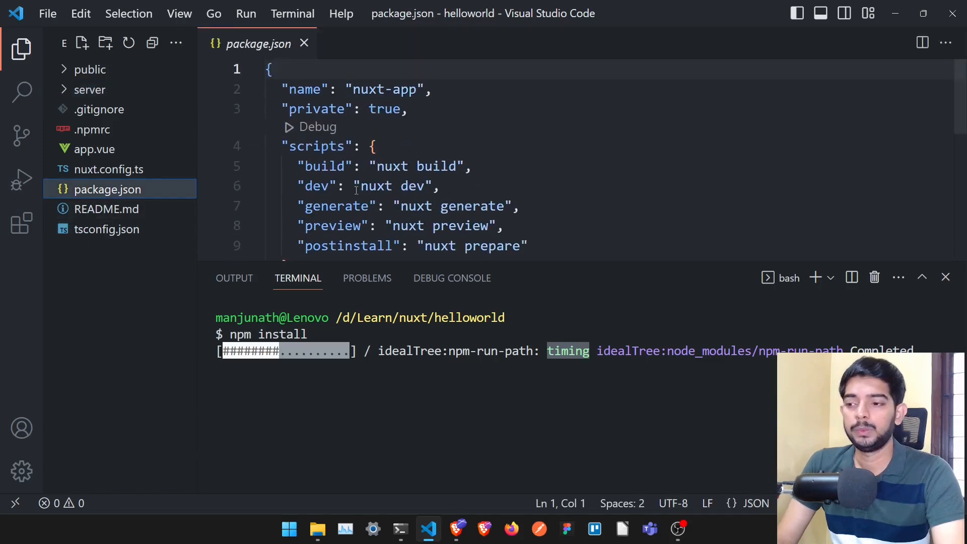
{"action": "scroll", "scroll_direction": "down", "scroll_amount": 3}
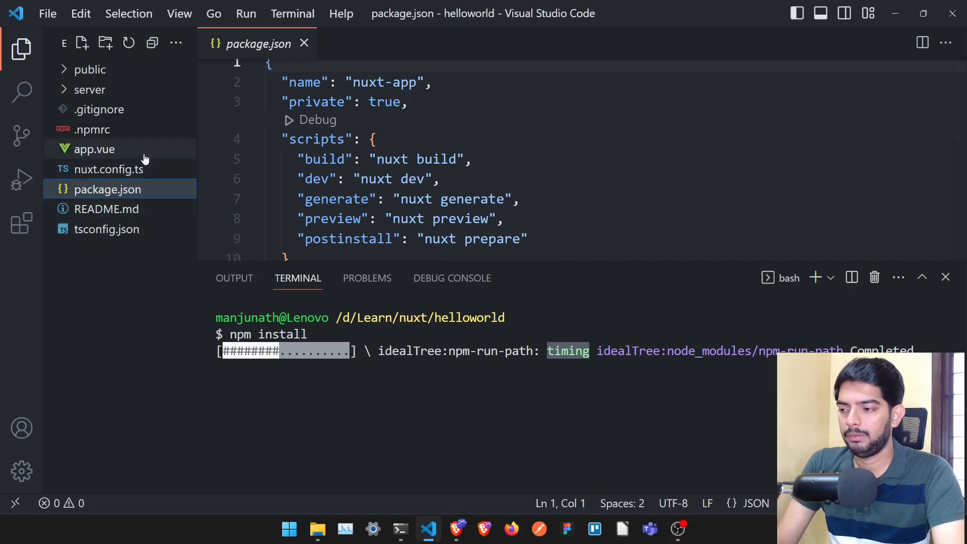
{"action": "left_click", "coordinate": [95, 148]}
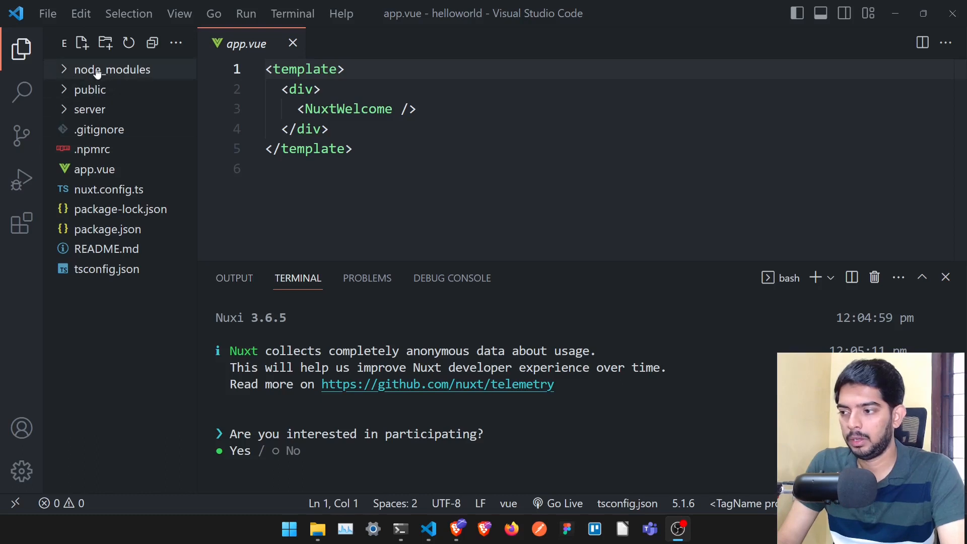
Note the new node_modules folder, preview package-lock.json, then close it.
{"action": "left_click", "coordinate": [111, 69]}
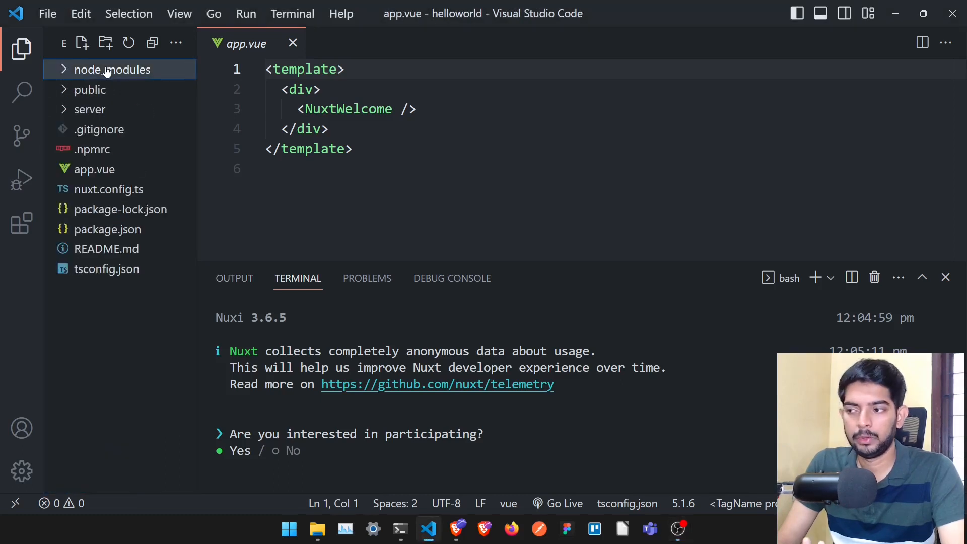
{"action": "mouse_move", "coordinate": [123, 109]}
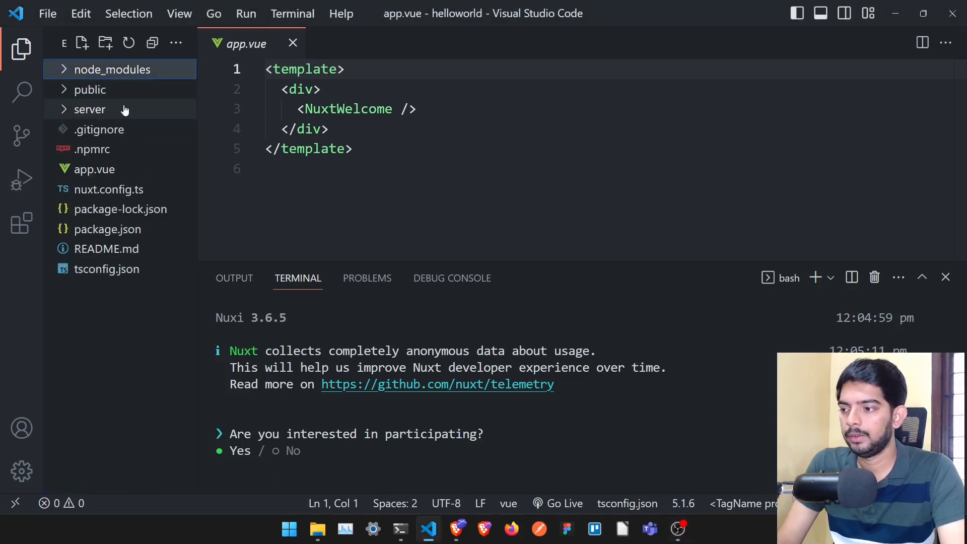
{"action": "mouse_move", "coordinate": [127, 209]}
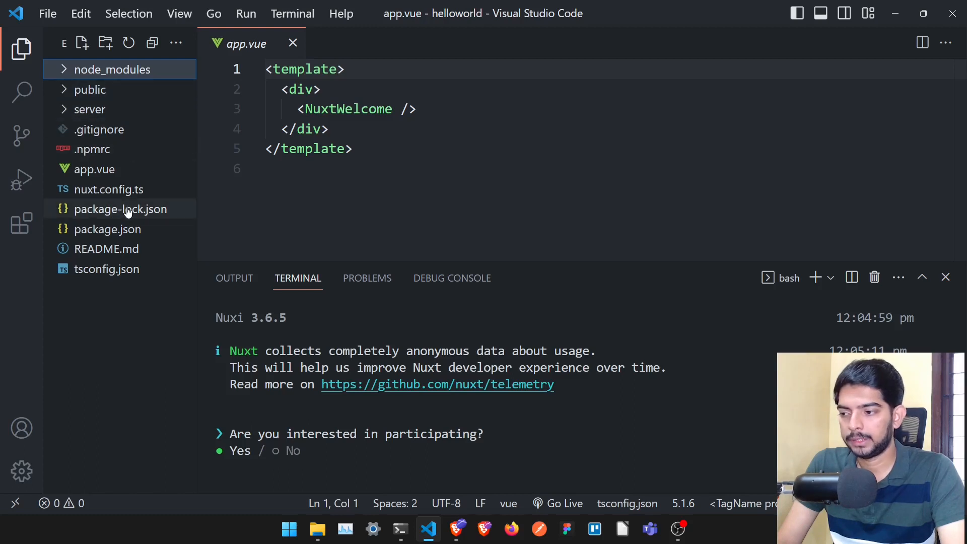
{"action": "left_click", "coordinate": [121, 208]}
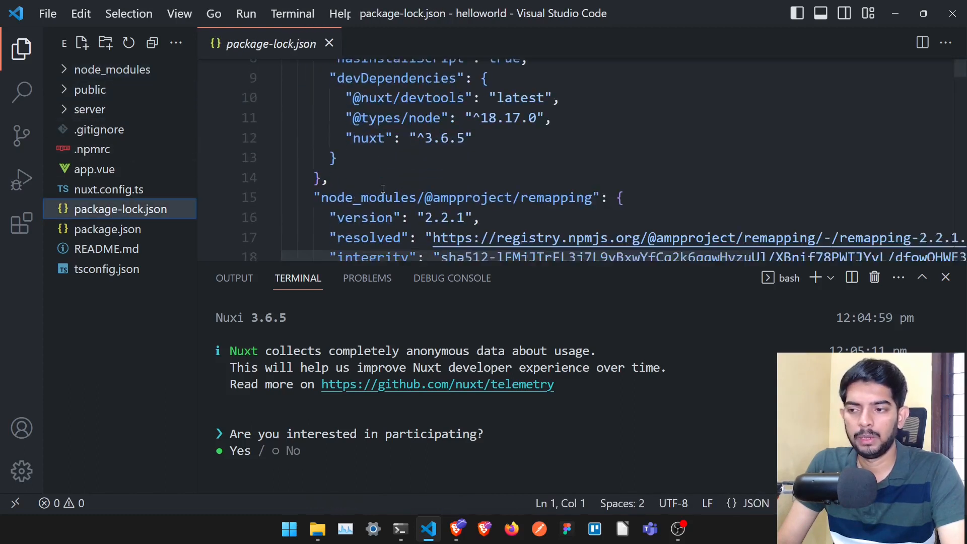
{"action": "left_click", "coordinate": [329, 44]}
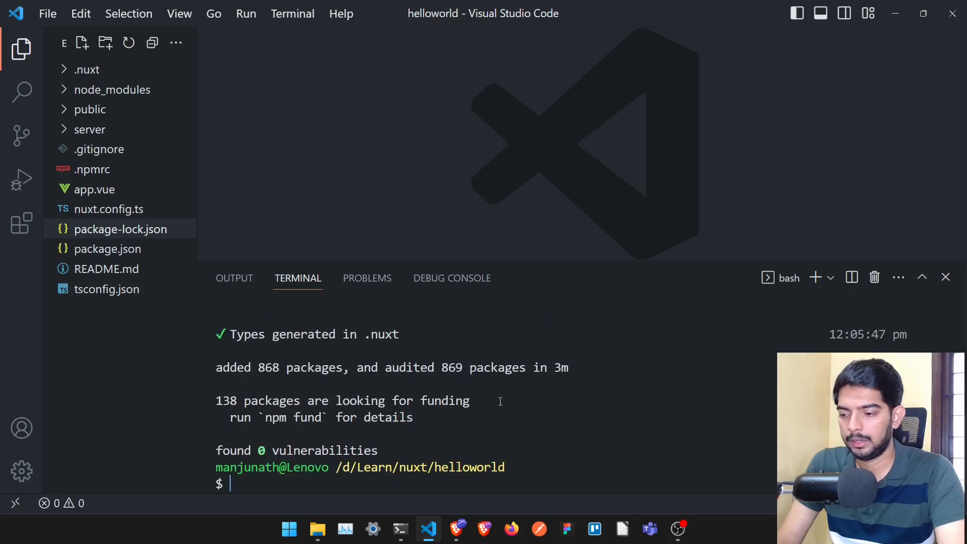
{"action": "mouse_move", "coordinate": [118, 69]}
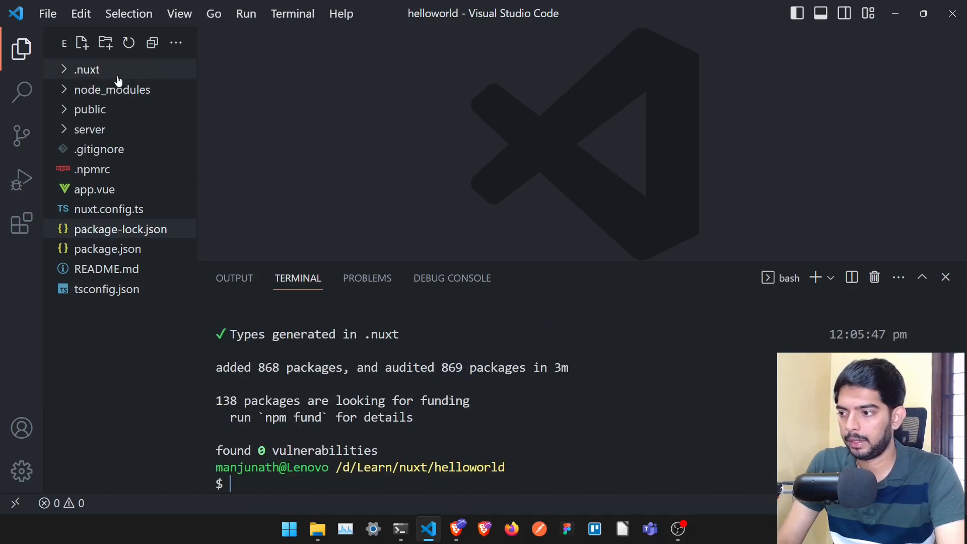
Start the dev server with npm run dev, then switch to Brave.
{"action": "left_click", "coordinate": [87, 69]}
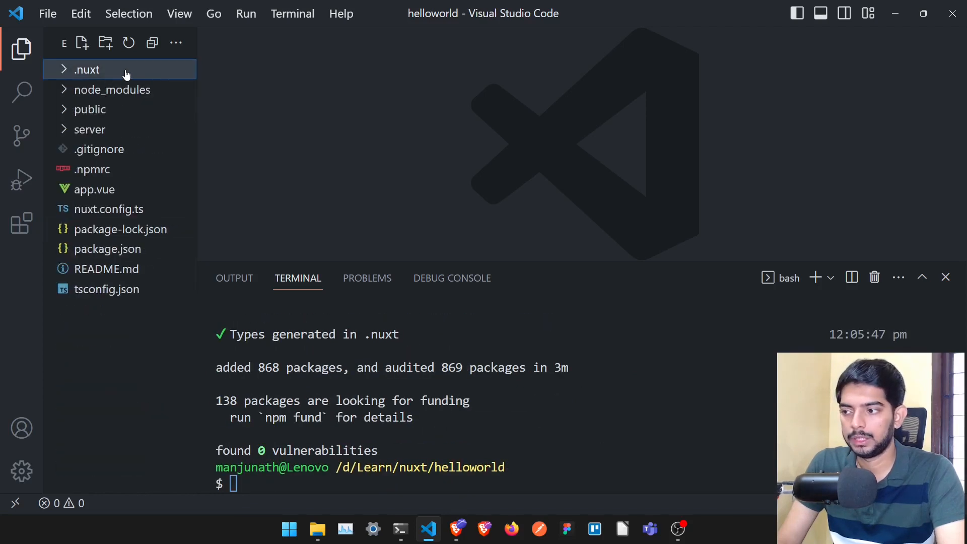
{"action": "mouse_move", "coordinate": [356, 84]}
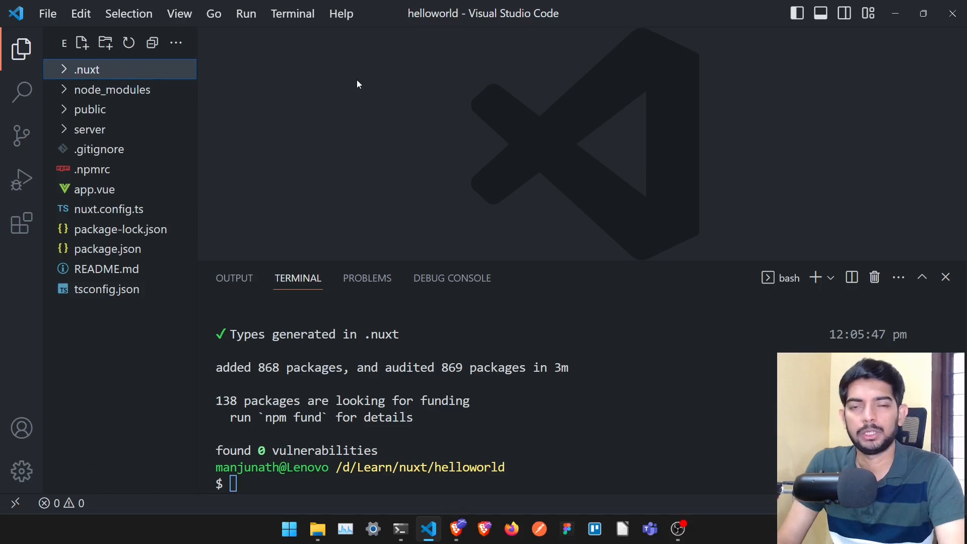
{"action": "mouse_move", "coordinate": [179, 81]}
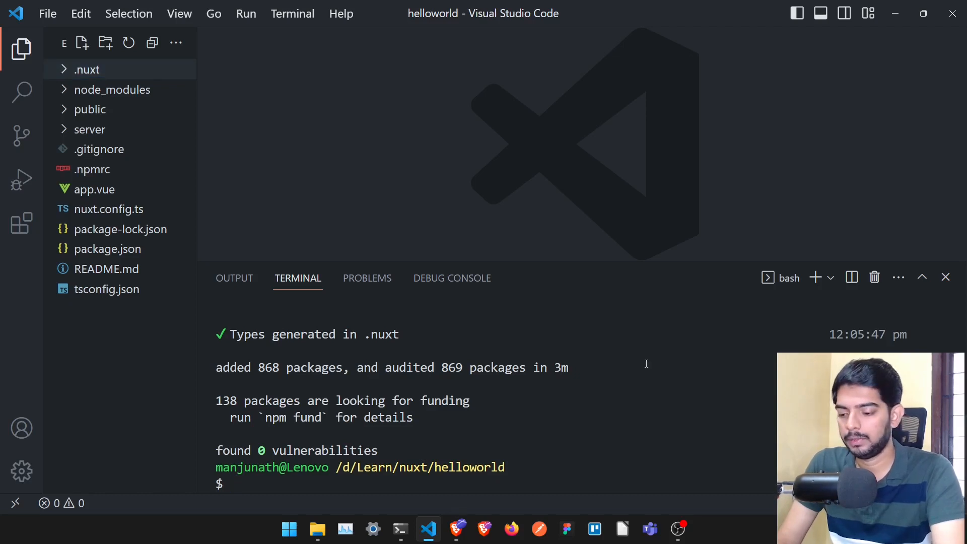
{"action": "type", "text": "npm ru"}
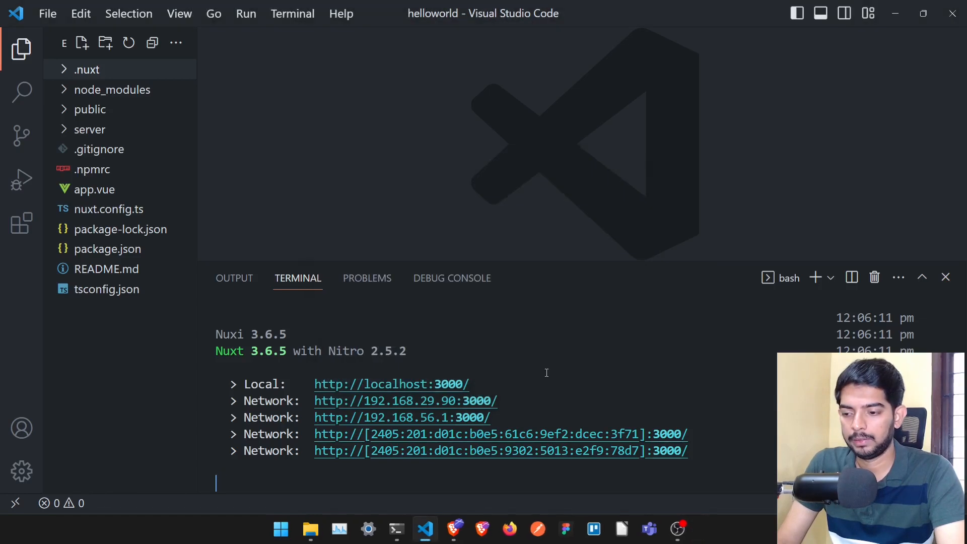
{"action": "scroll", "scroll_direction": "down", "scroll_amount": 3}
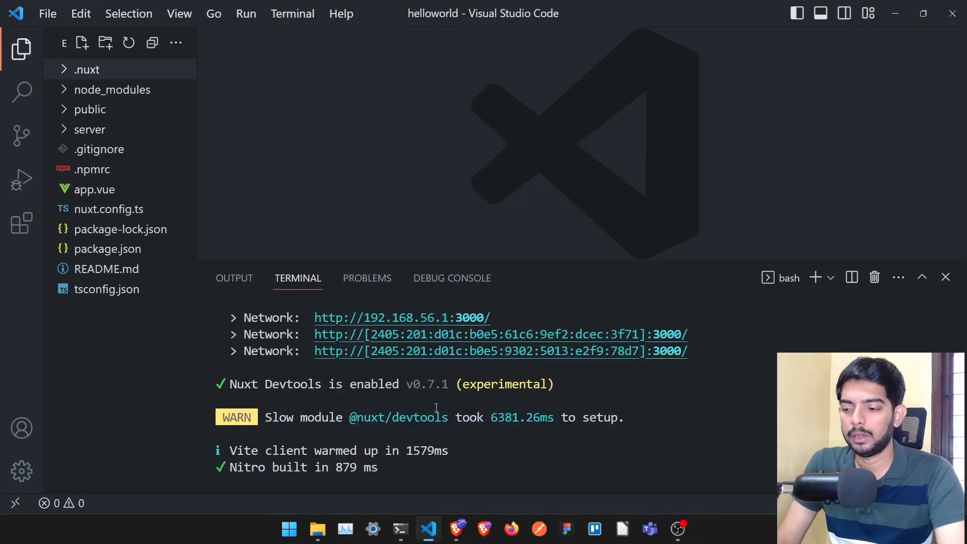
{"action": "left_click", "coordinate": [470, 528]}
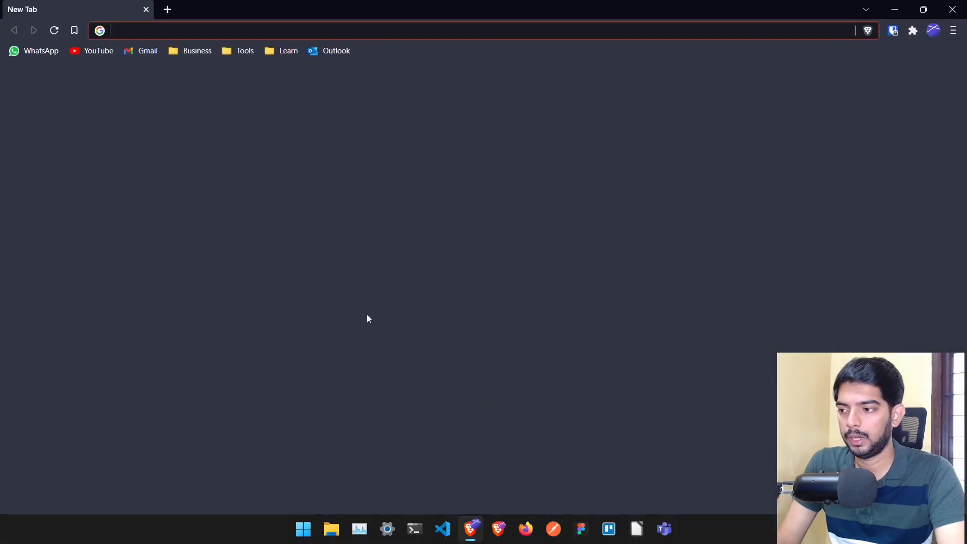
Load localhost:3000 in Brave to see the Nuxt welcome page, then return to VS Code.
{"action": "type", "text": "localhost:3000"}
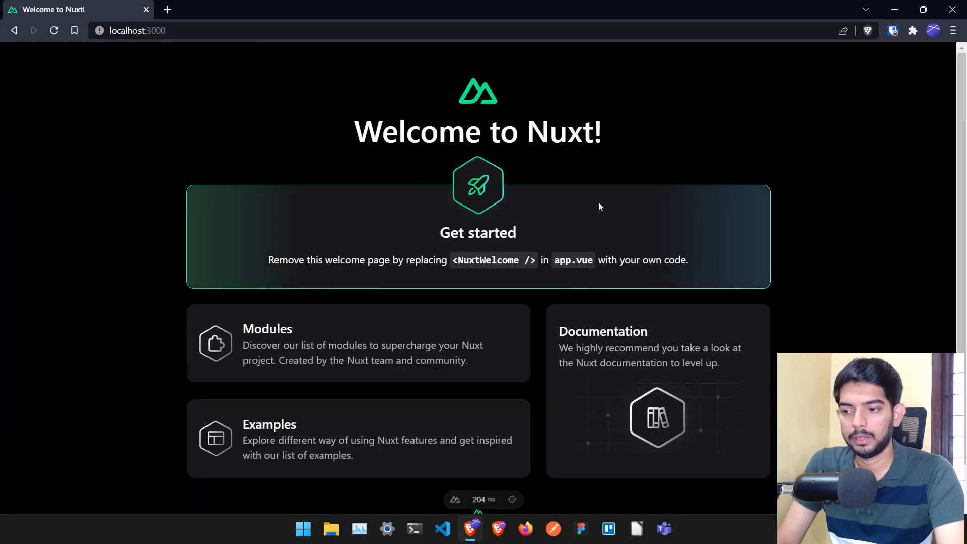
{"action": "mouse_move", "coordinate": [489, 379]}
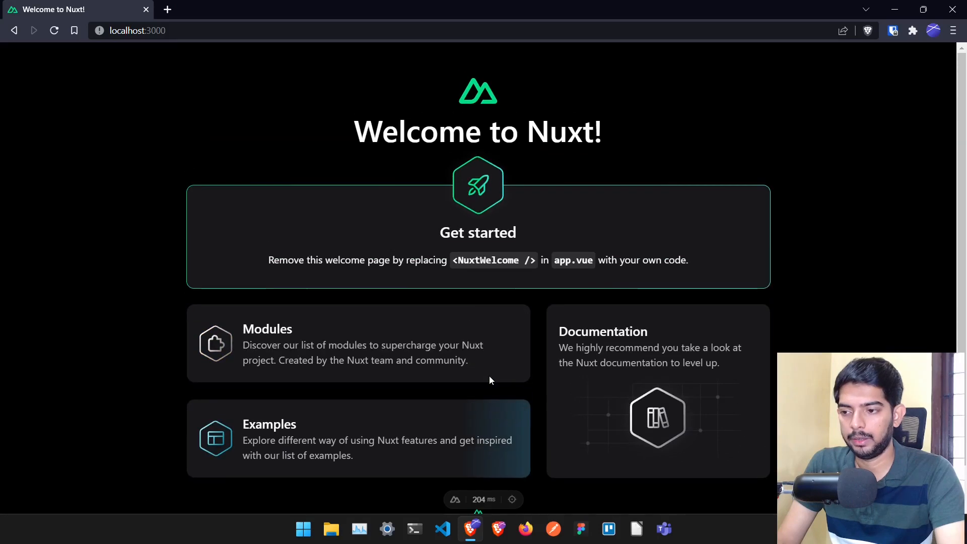
{"action": "mouse_move", "coordinate": [656, 117]}
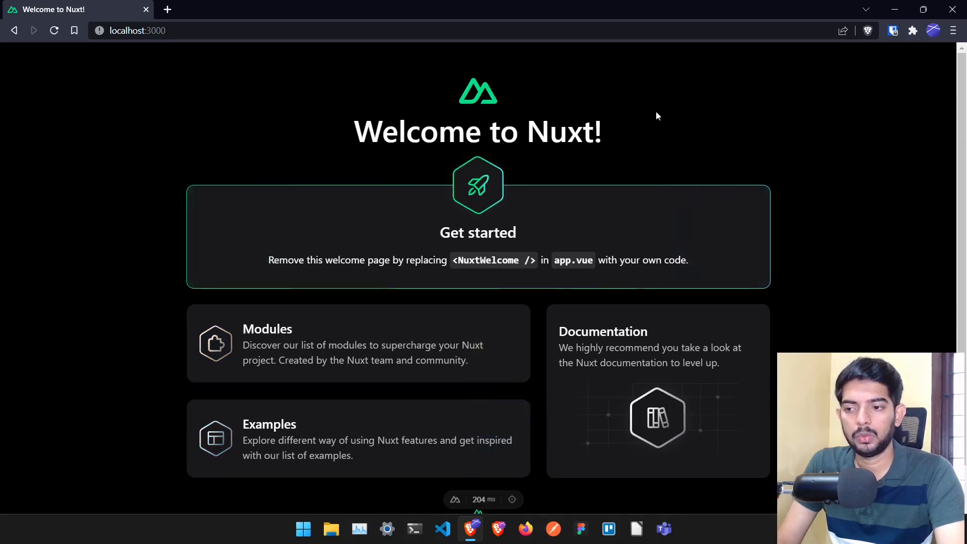
{"action": "left_click", "coordinate": [442, 530]}
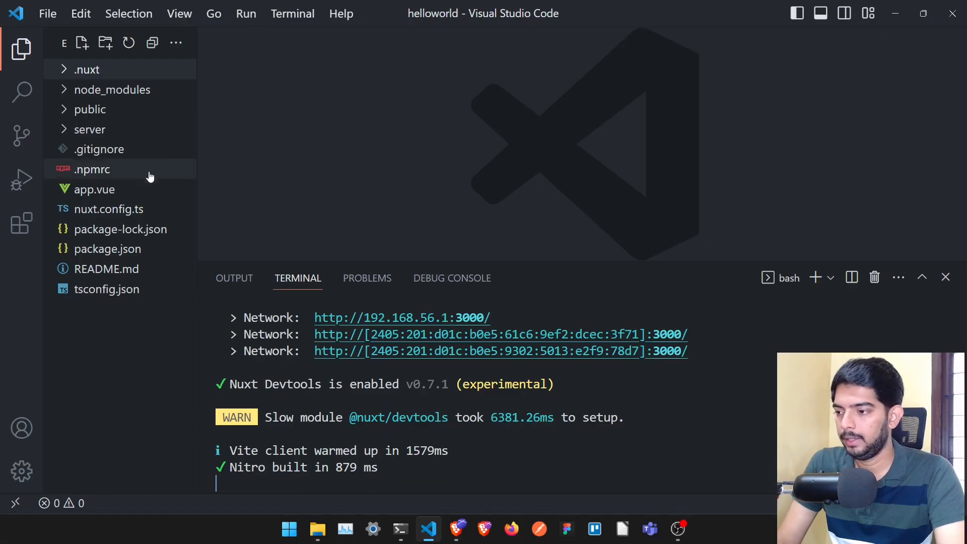
Delete all of app.vue's contents and check the resulting Vite error in Brave.
{"action": "left_click", "coordinate": [94, 189]}
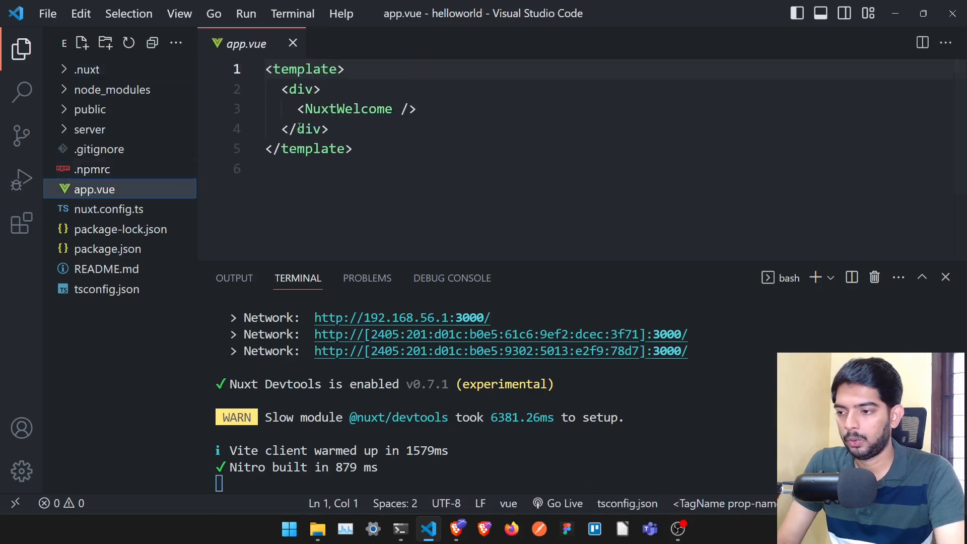
{"action": "key", "text": "ctrl+a"}
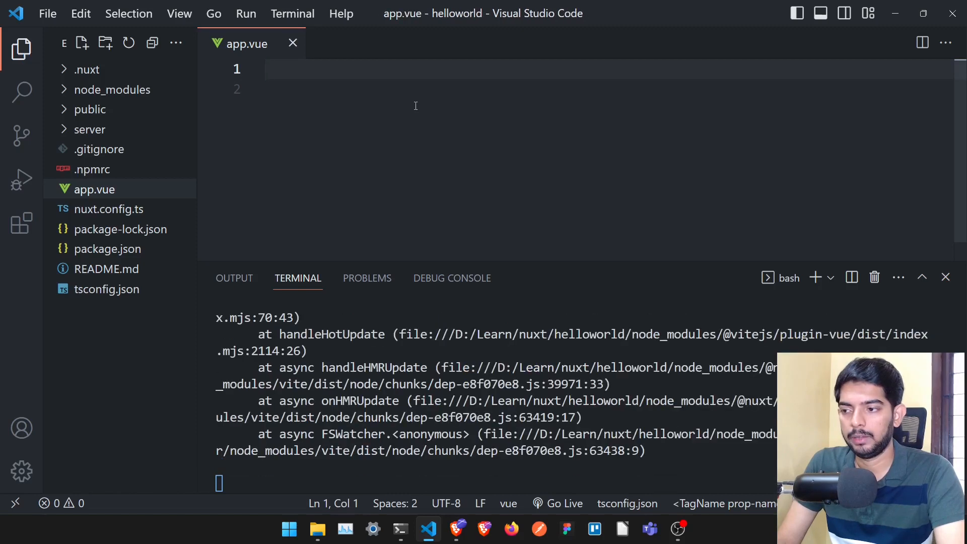
{"action": "left_click", "coordinate": [470, 528]}
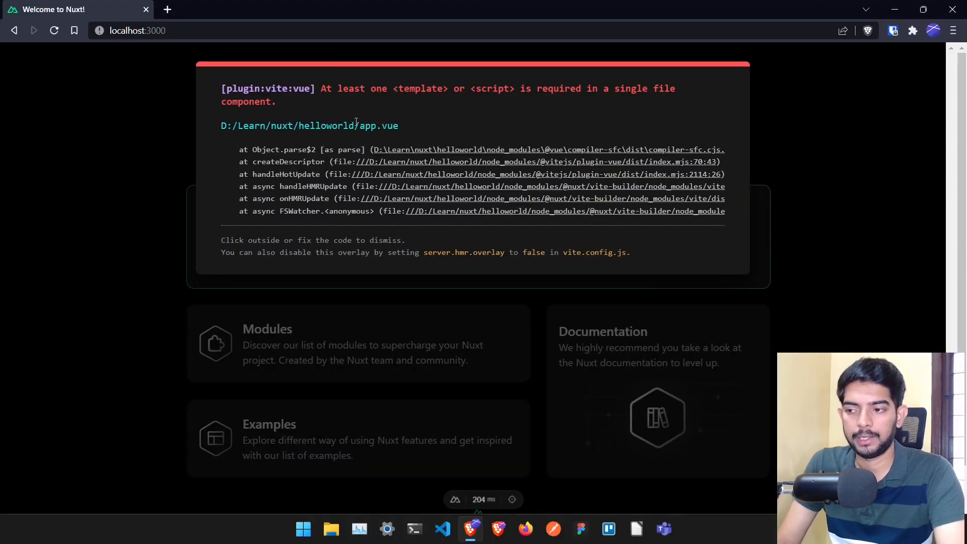
{"action": "left_click", "coordinate": [442, 528]}
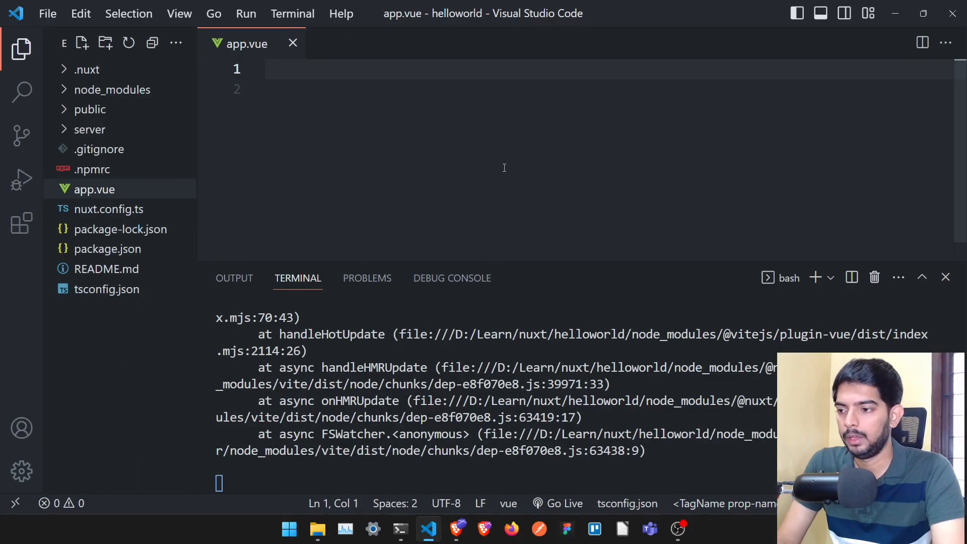
Write a template with an <h1>Hello World</h1> heading into app.vue.
{"action": "type", "text": "<template></template>"}
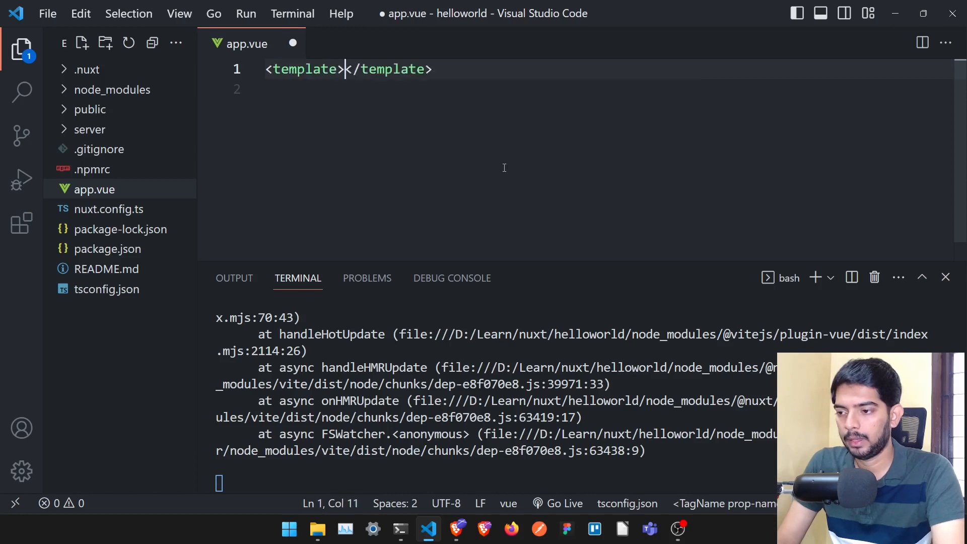
{"action": "type", "text": "h"}
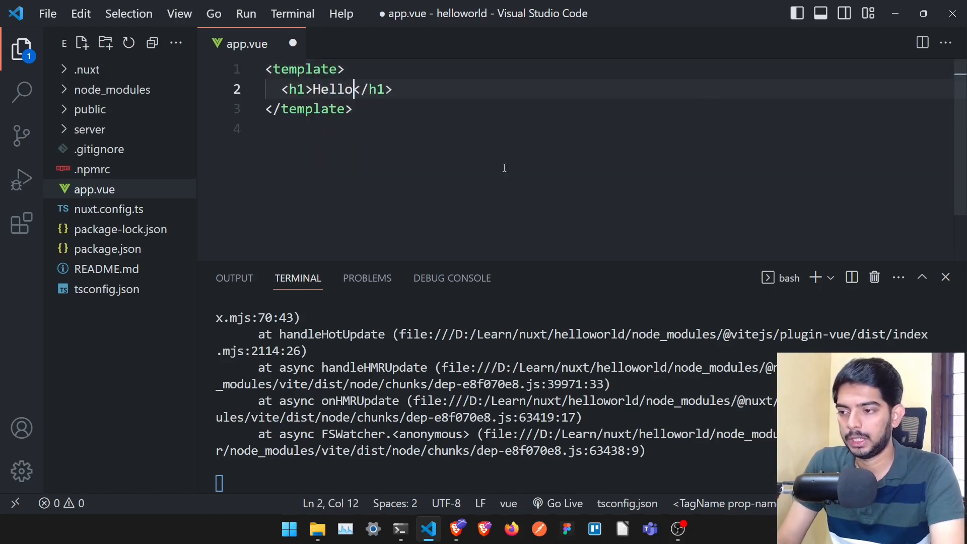
{"action": "type", "text": "World"}
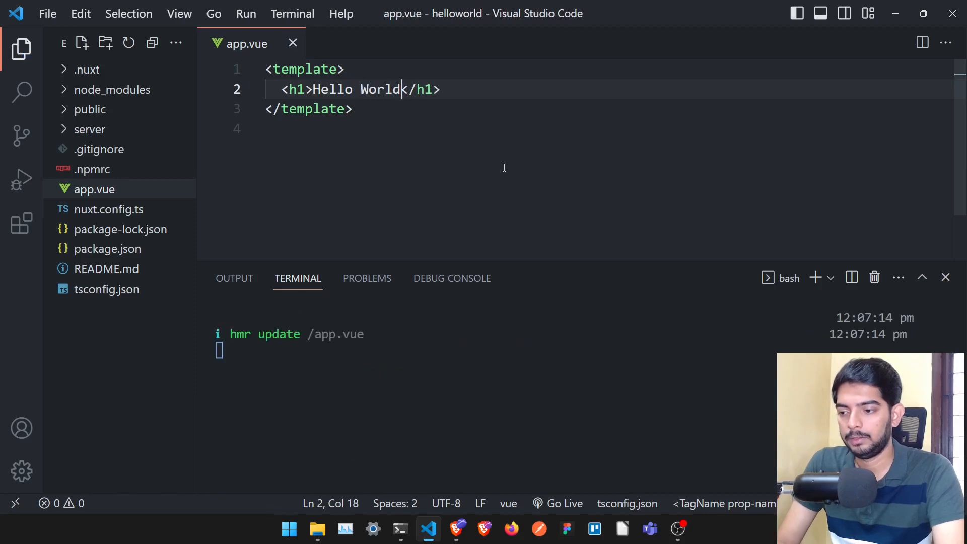
Check that localhost:3000 shows the Hello World heading in Brave.
{"action": "left_click", "coordinate": [470, 528]}
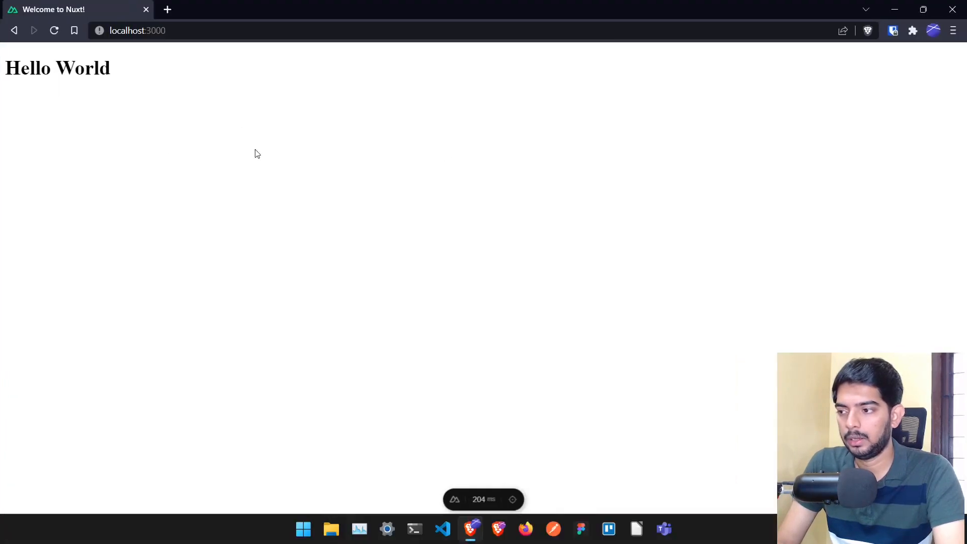
{"action": "mouse_move", "coordinate": [551, 173]}
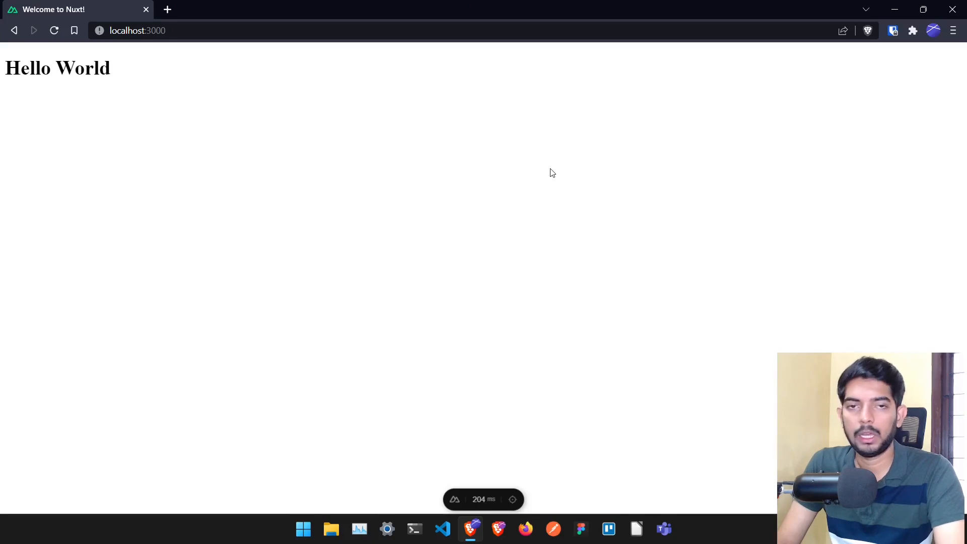
{"action": "left_click", "coordinate": [442, 528]}
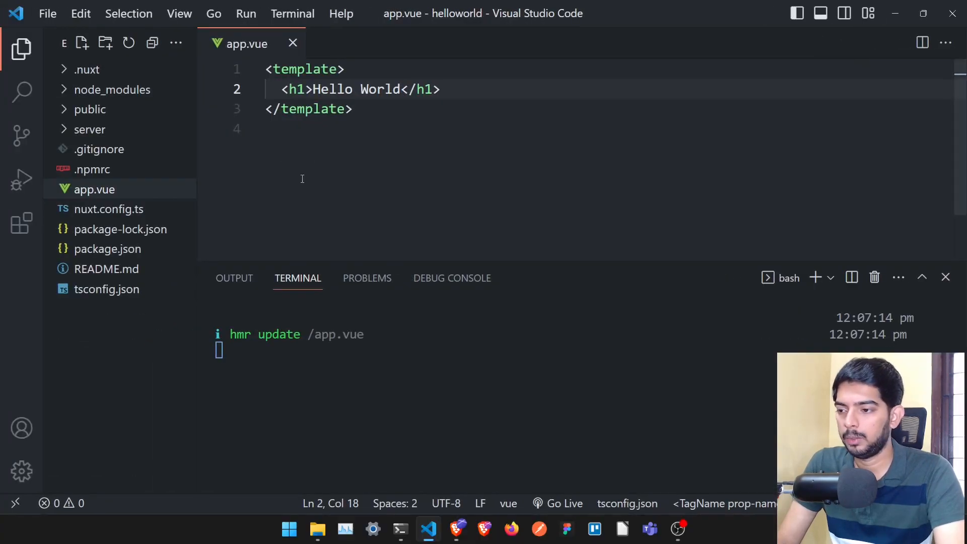
{"action": "mouse_move", "coordinate": [355, 123]}
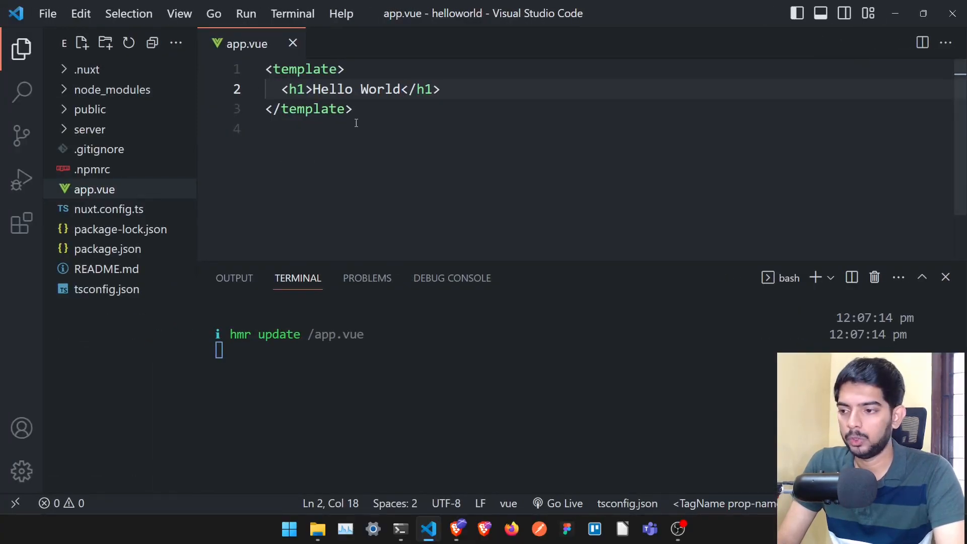
{"action": "left_click", "coordinate": [470, 529]}
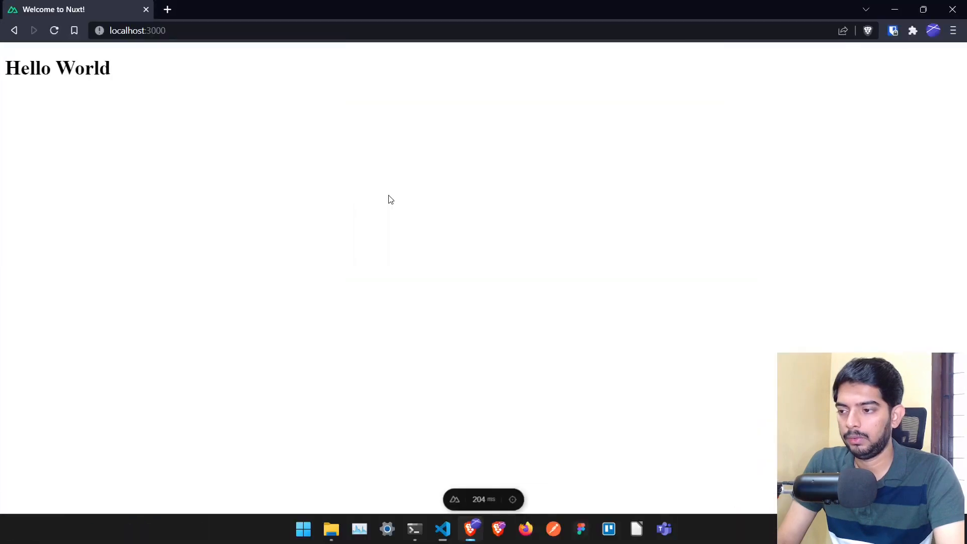
{"action": "left_click", "coordinate": [442, 528]}
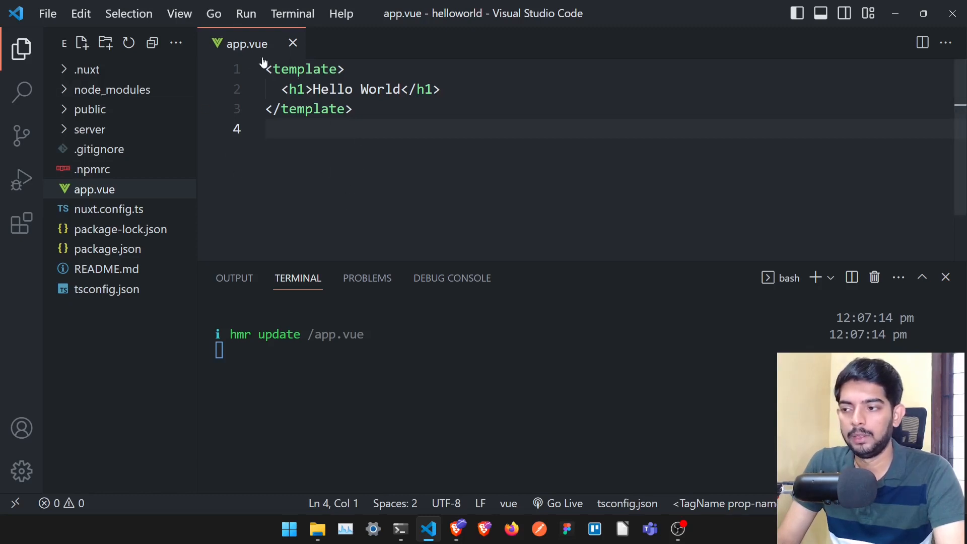
{"action": "left_click", "coordinate": [470, 528]}
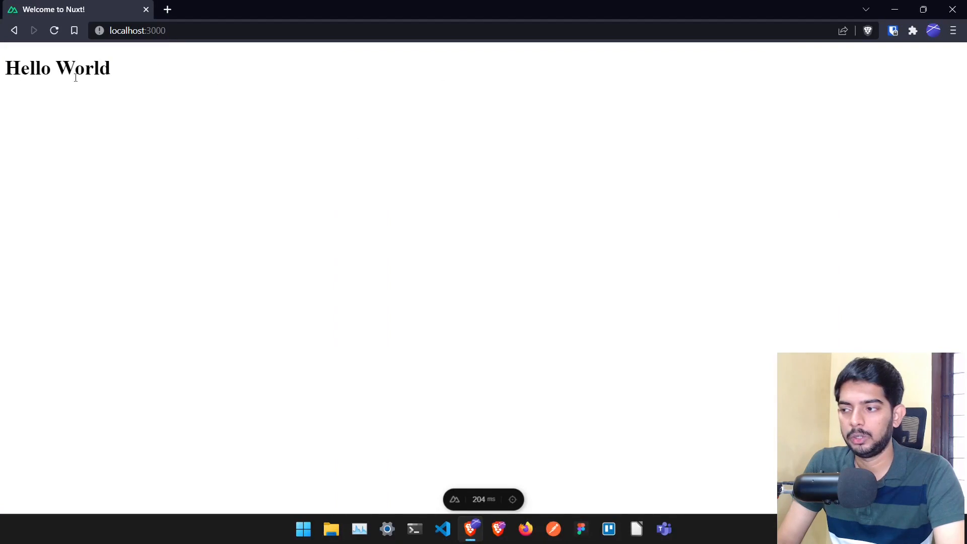
{"action": "left_click", "coordinate": [428, 528]}
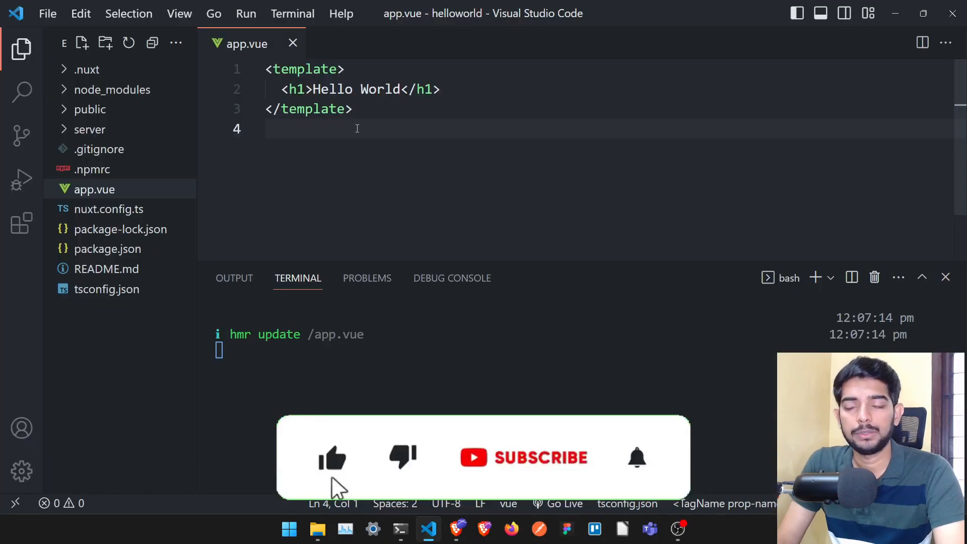